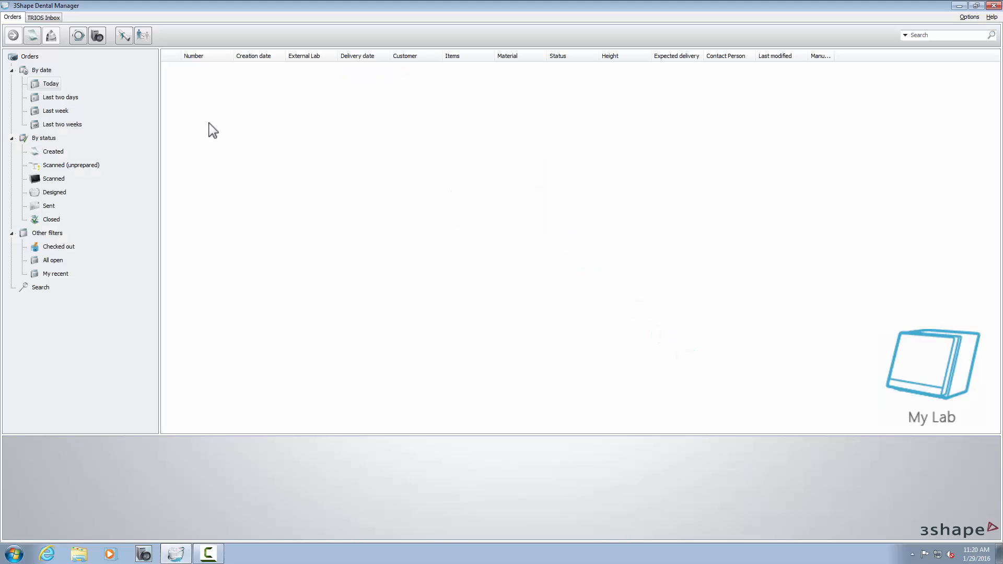
pyautogui.moveTo(78, 35)
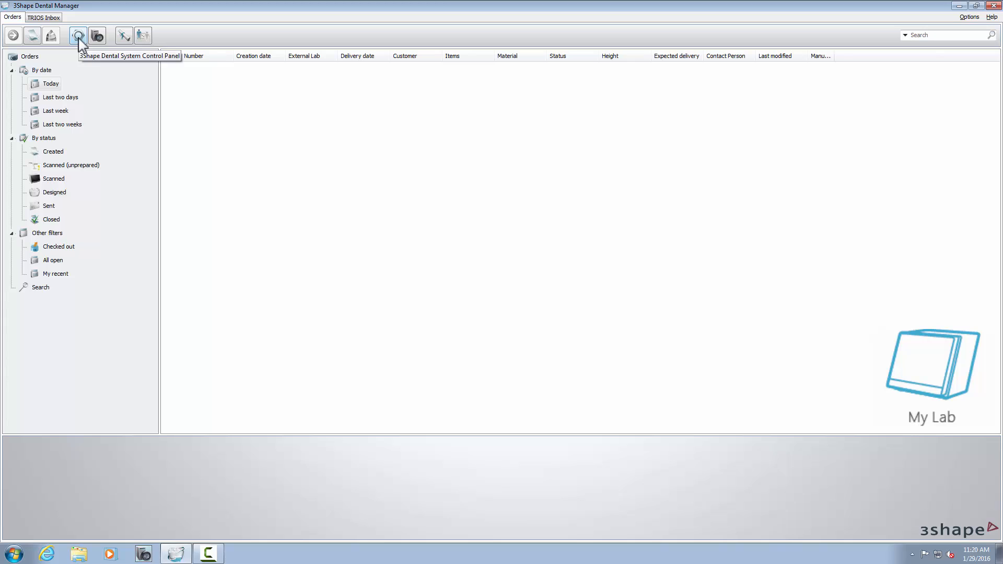
pyautogui.click(76, 35)
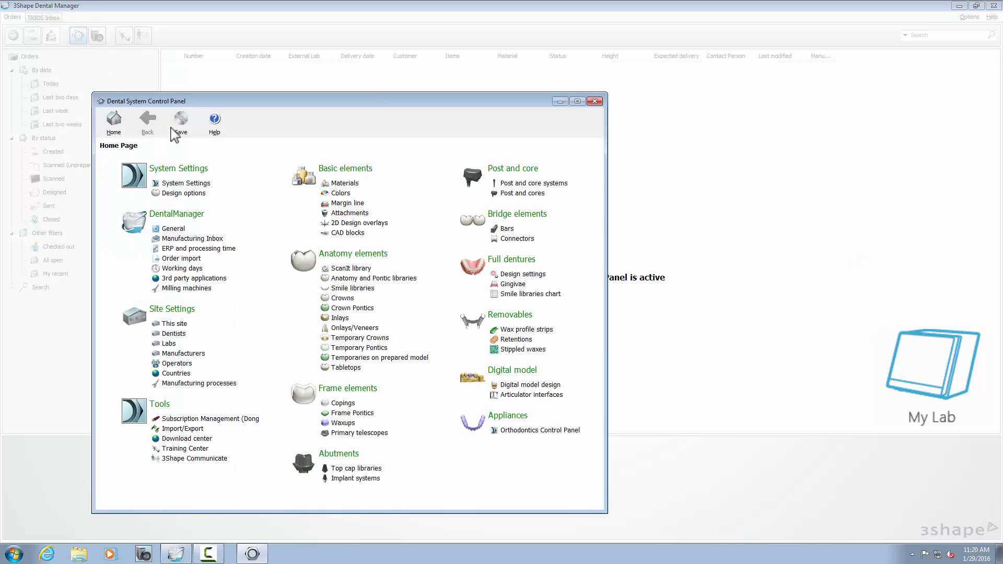
pyautogui.moveTo(171, 348)
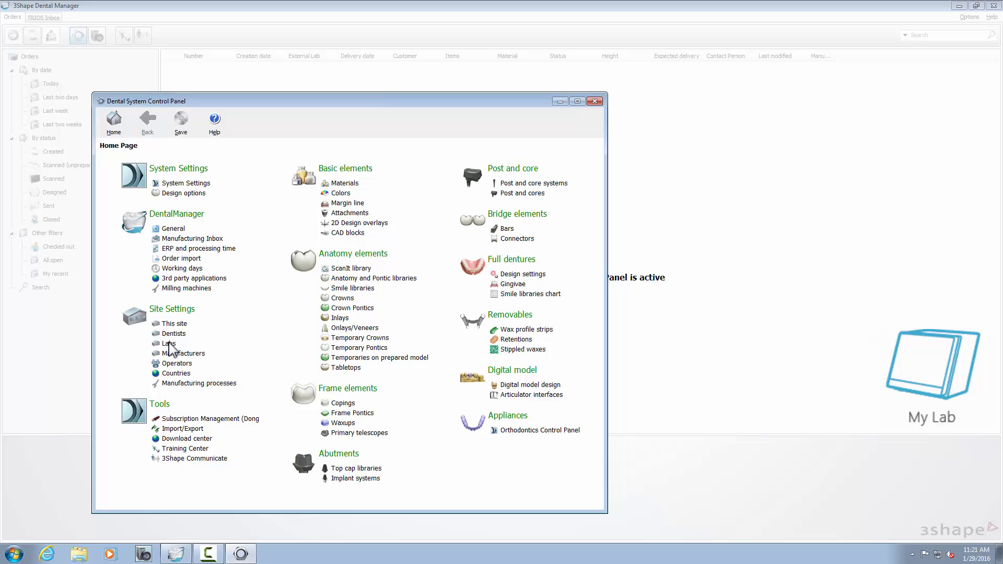
pyautogui.click(169, 344)
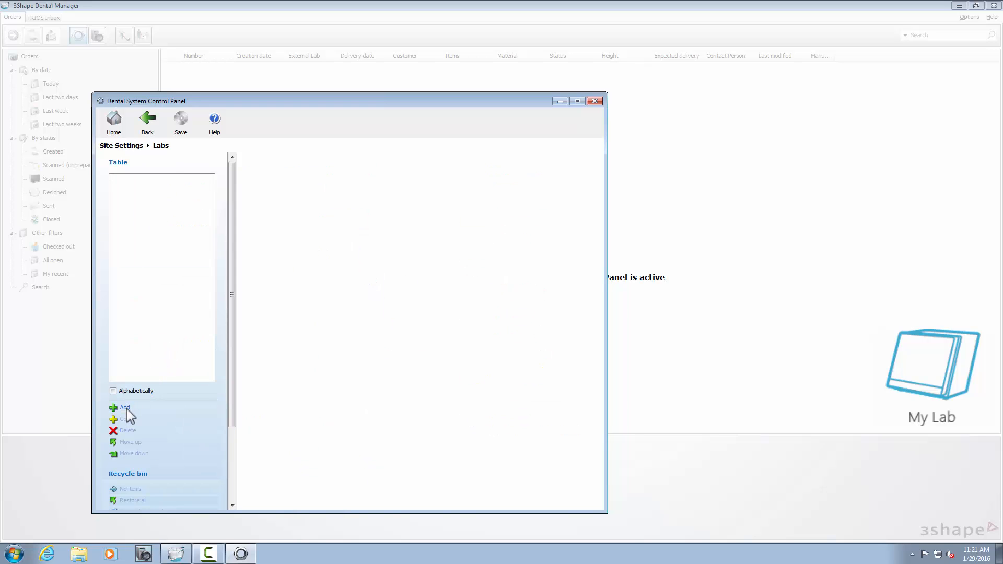
pyautogui.click(125, 408)
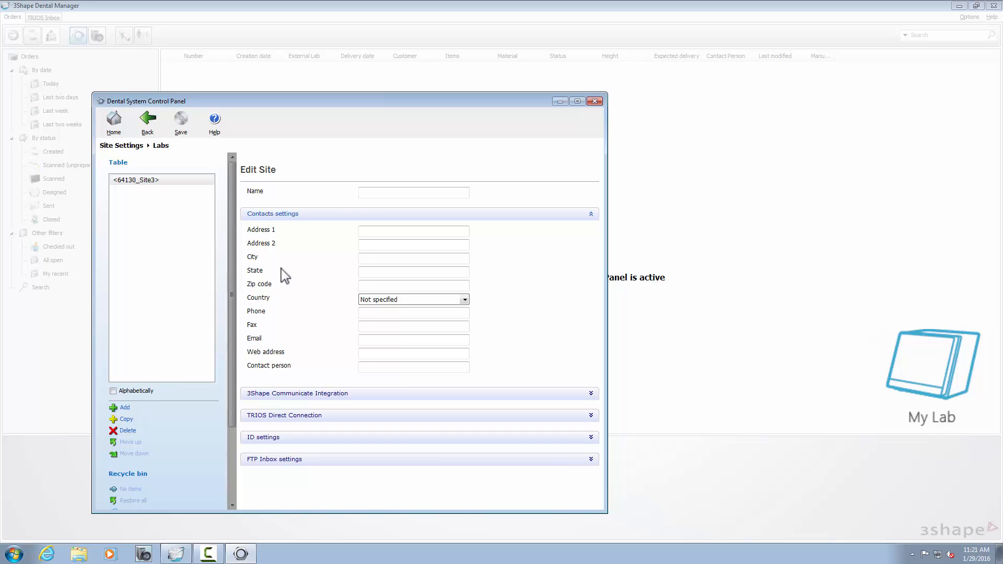
pyautogui.write('External L')
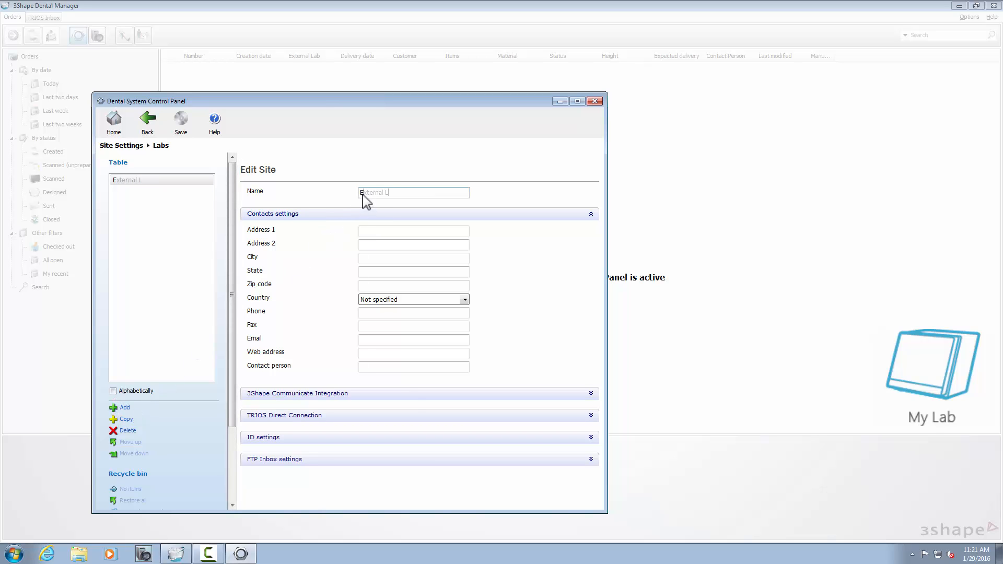
pyautogui.write('External Lab')
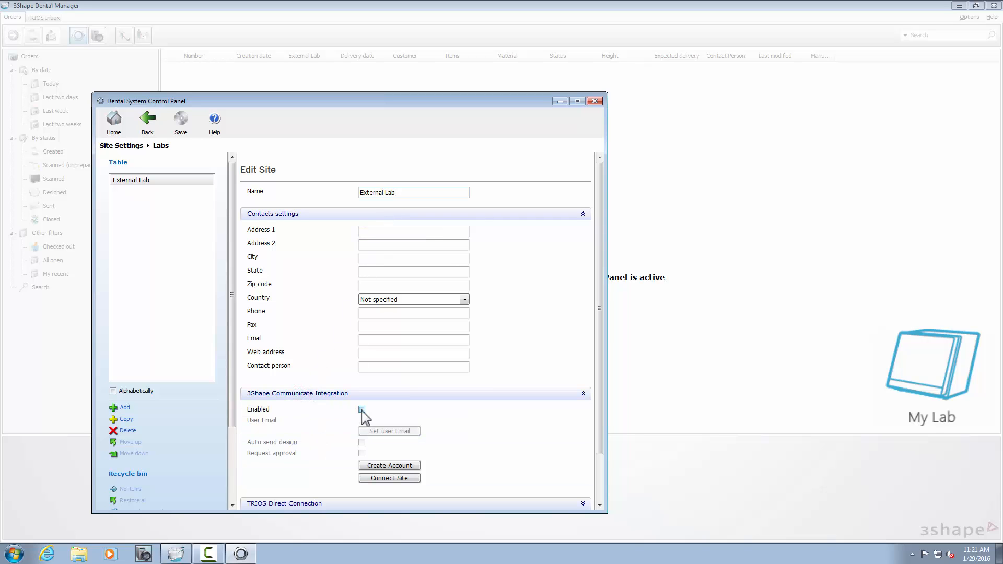
pyautogui.click(362, 410)
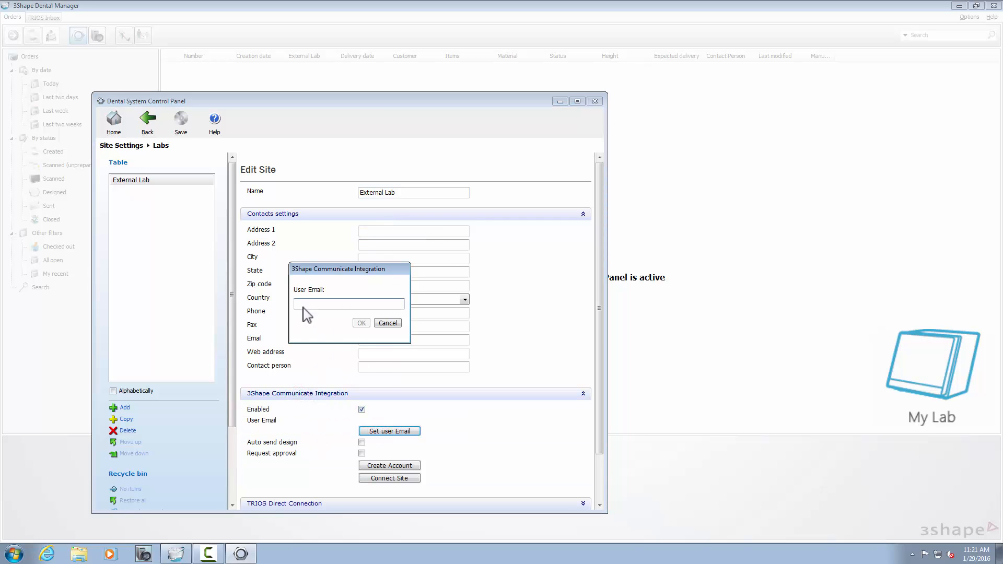
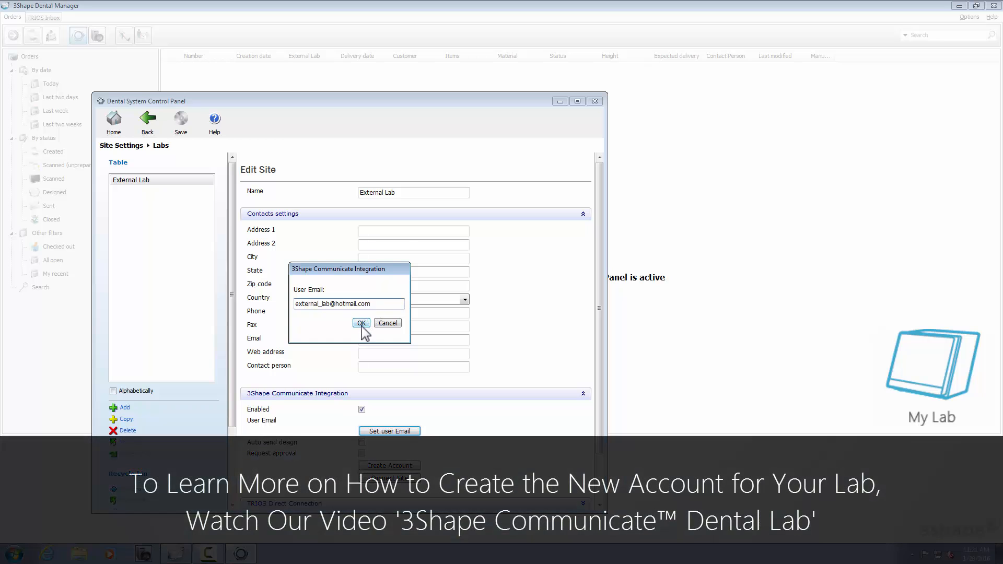
pyautogui.click(361, 322)
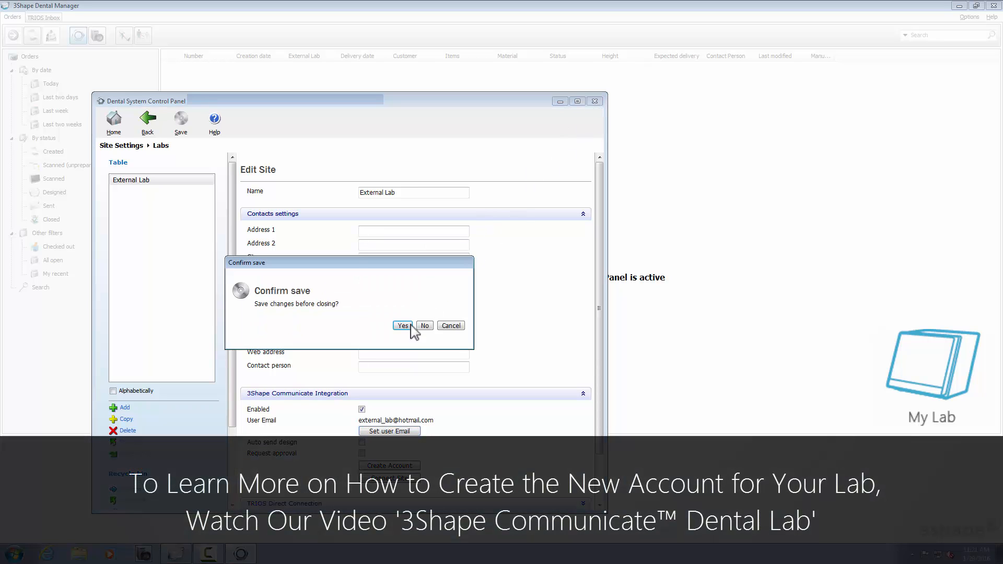
# - Save the lab changes, then accept the inbox order and assign it to External Lab
pyautogui.click(402, 326)
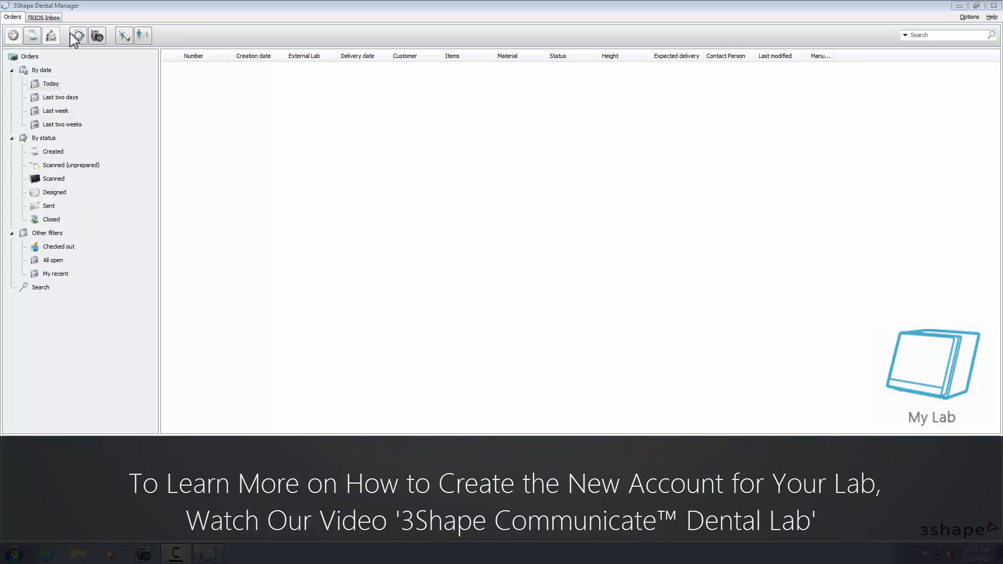
pyautogui.click(43, 16)
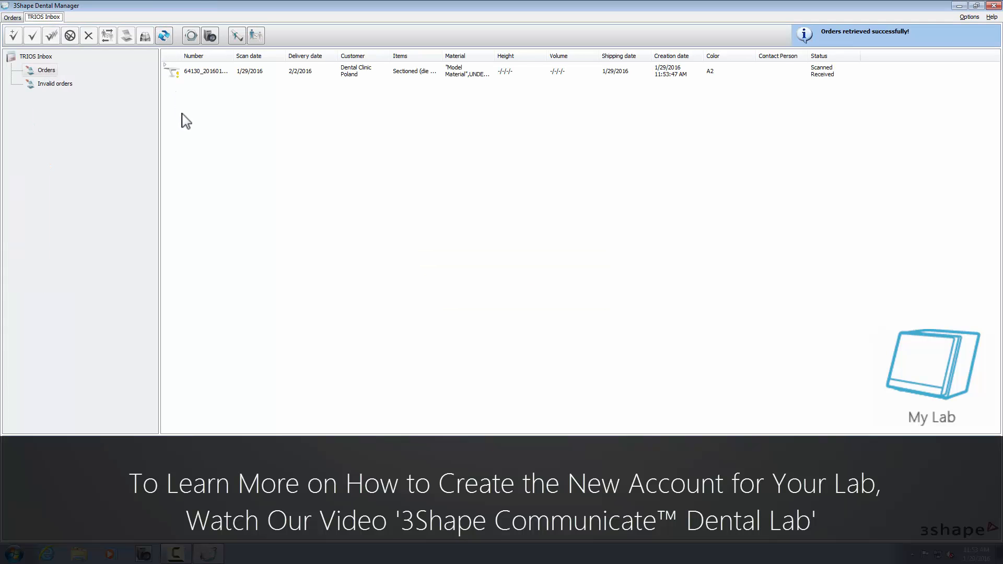
pyautogui.click(13, 35)
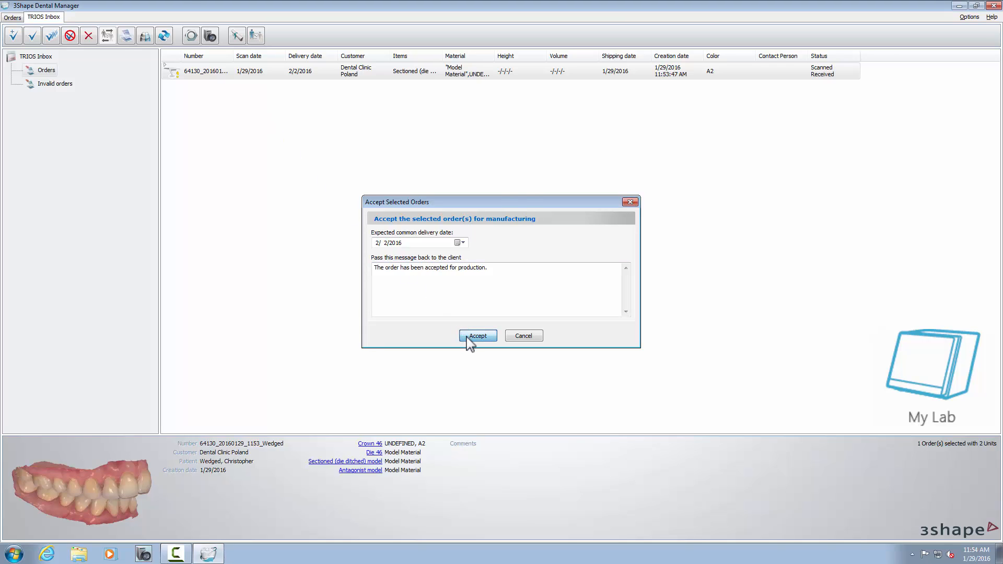
pyautogui.click(477, 336)
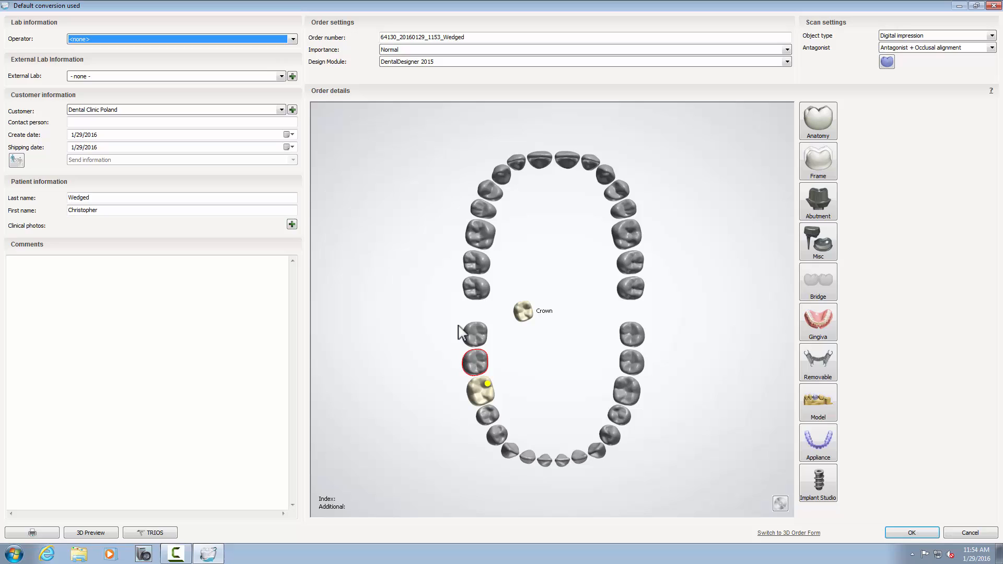
pyautogui.moveTo(284, 86)
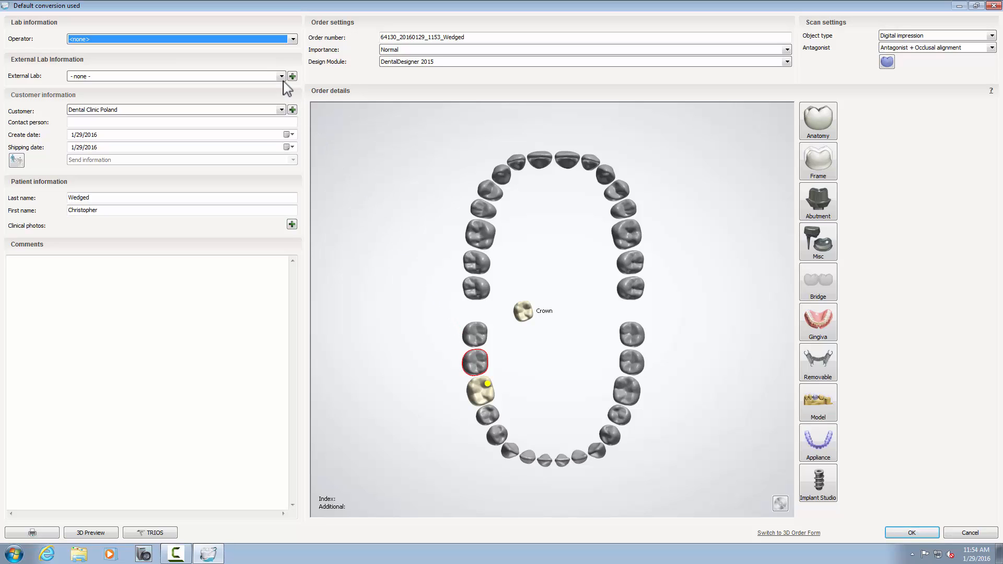
pyautogui.click(281, 76)
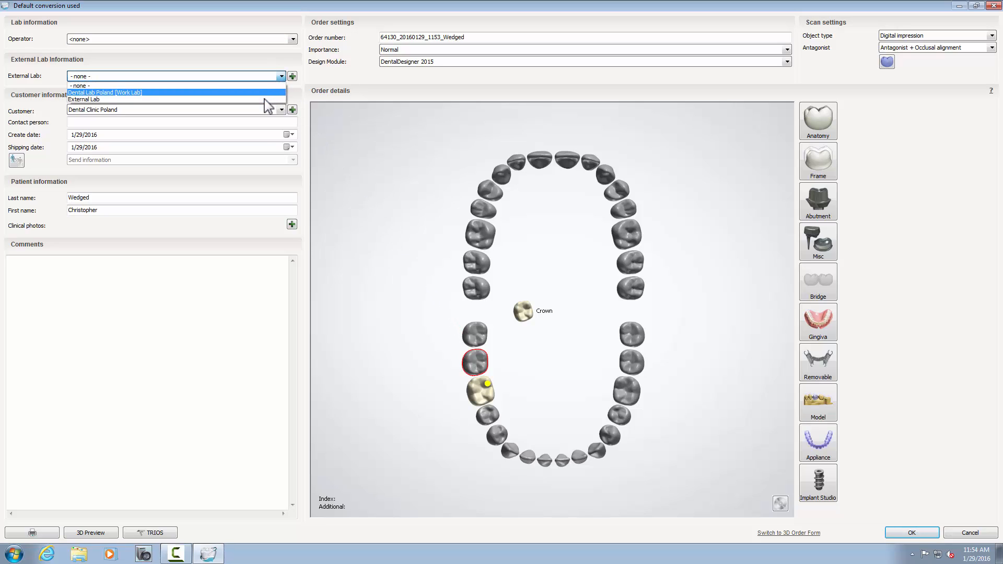
pyautogui.click(84, 99)
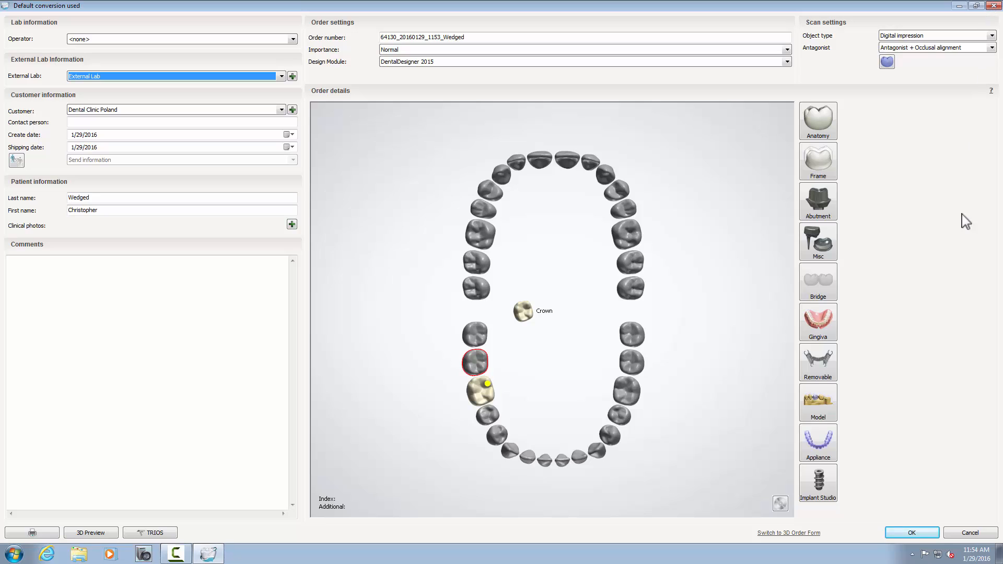
pyautogui.click(911, 532)
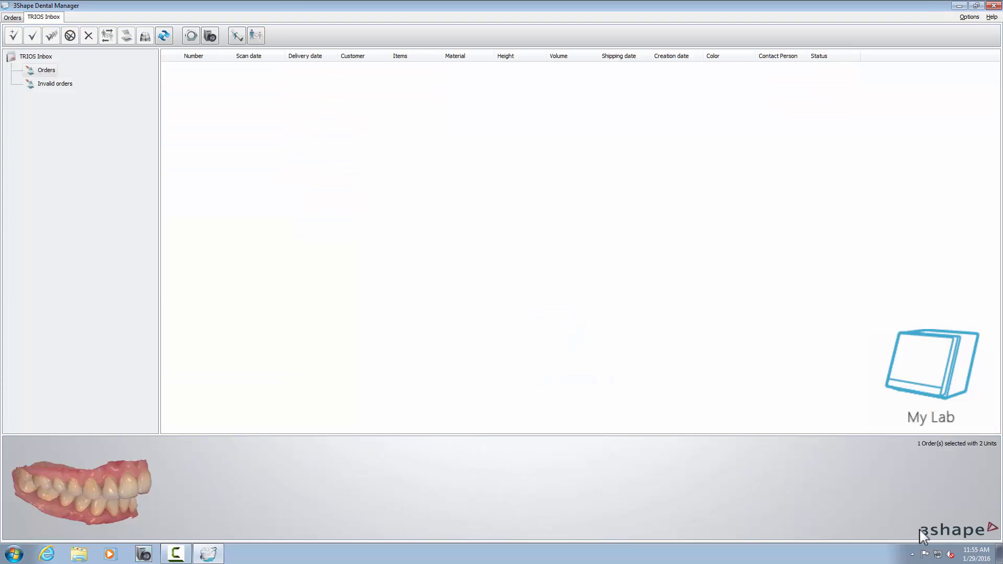
pyautogui.moveTo(377, 230)
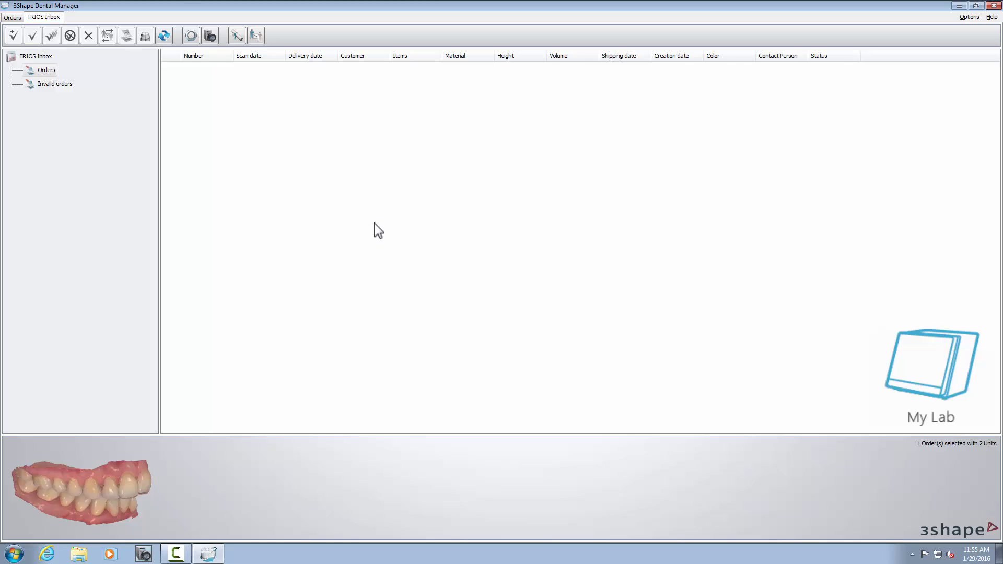
# - Send the Crown 46 order to External Lab with a shipping-address comment
pyautogui.click(12, 18)
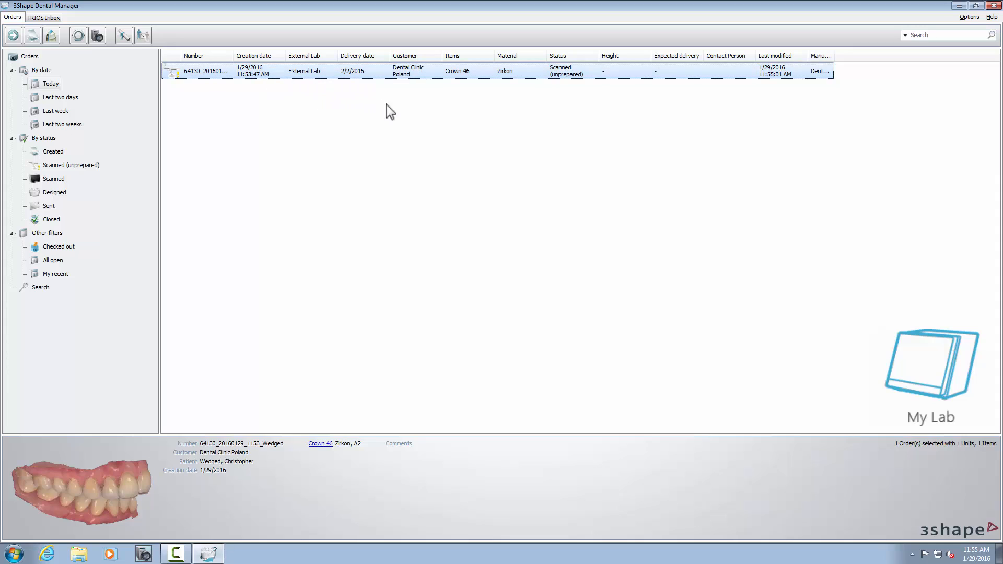
pyautogui.moveTo(405, 115)
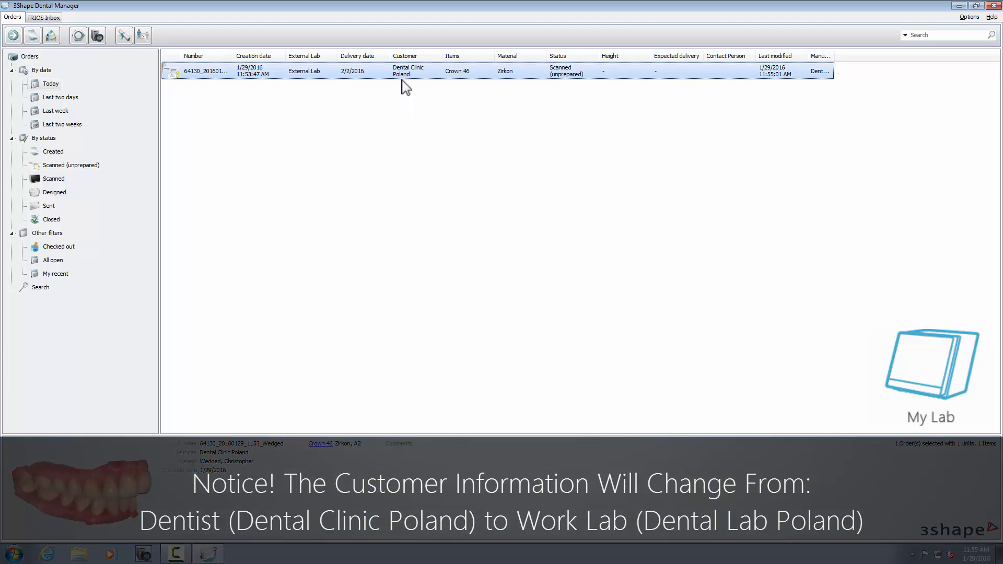
pyautogui.moveTo(406, 77)
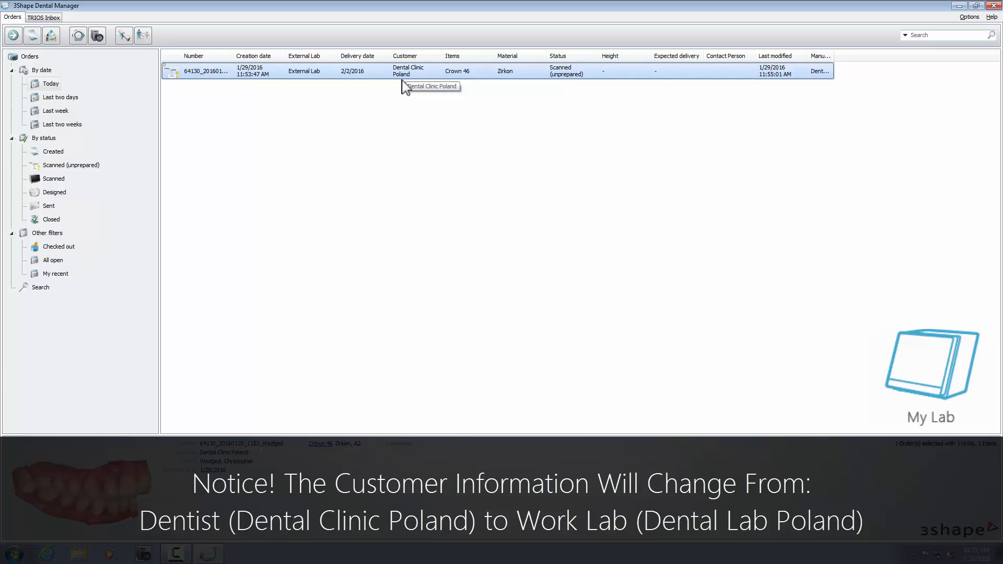
pyautogui.moveTo(407, 97)
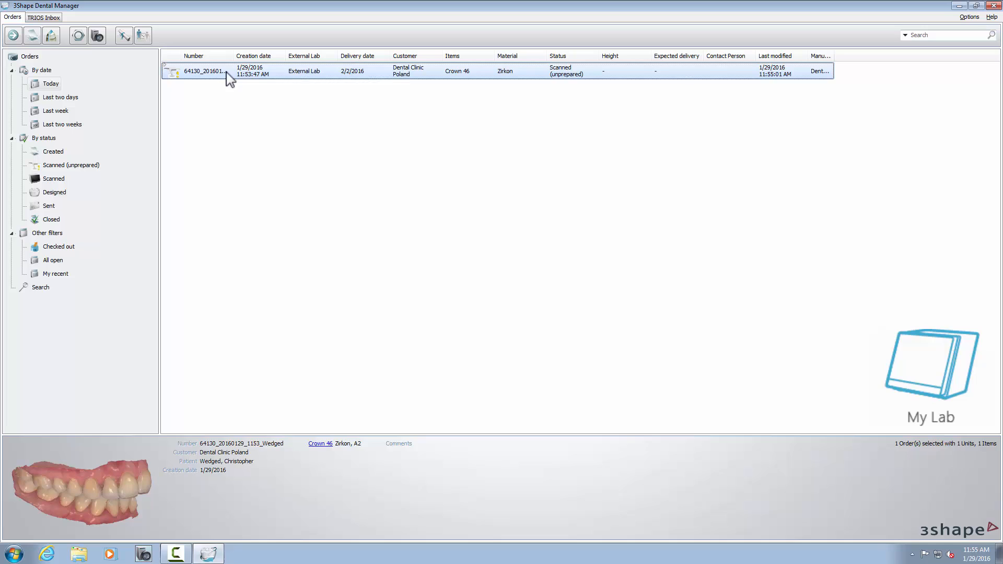
pyautogui.rightClick(227, 71)
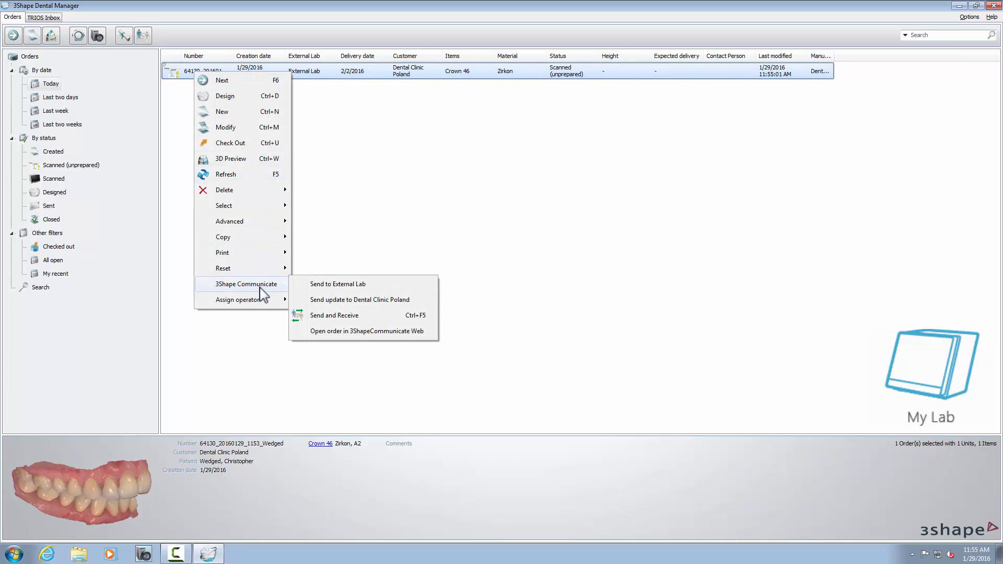
pyautogui.moveTo(374, 293)
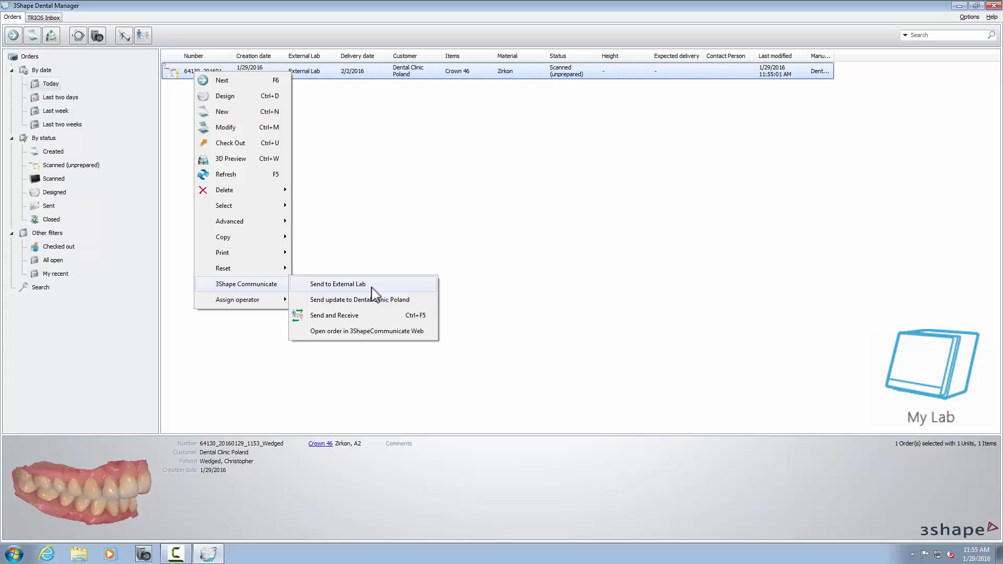
pyautogui.click(338, 283)
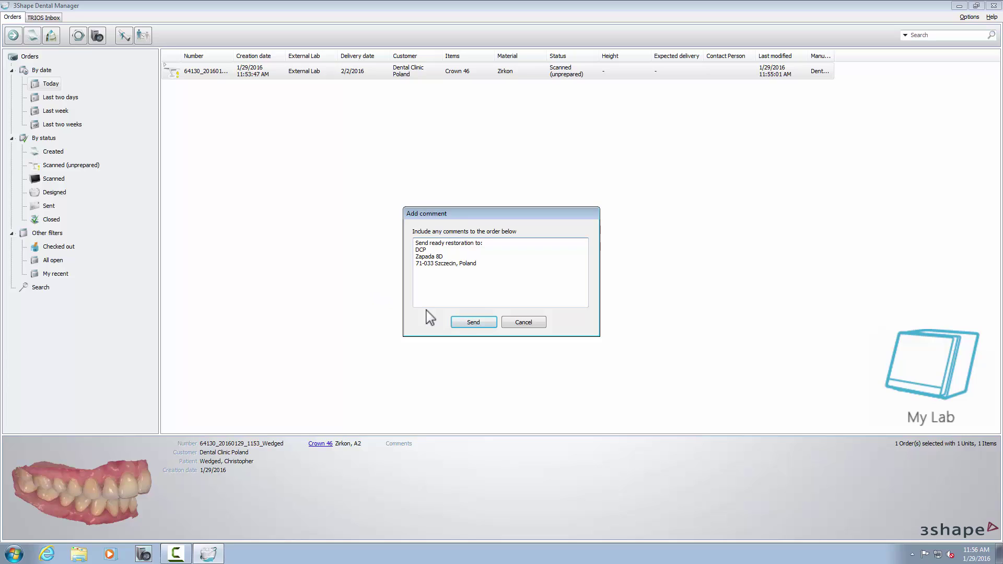
pyautogui.click(473, 321)
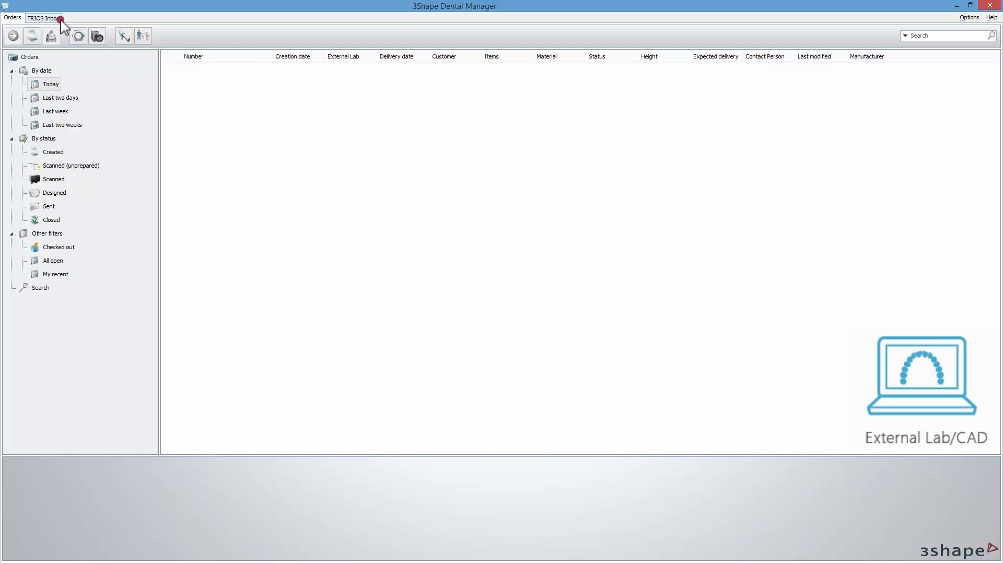
# - Refresh the inbox, accept the incoming Work Lab crown order and confirm its details
pyautogui.click(43, 17)
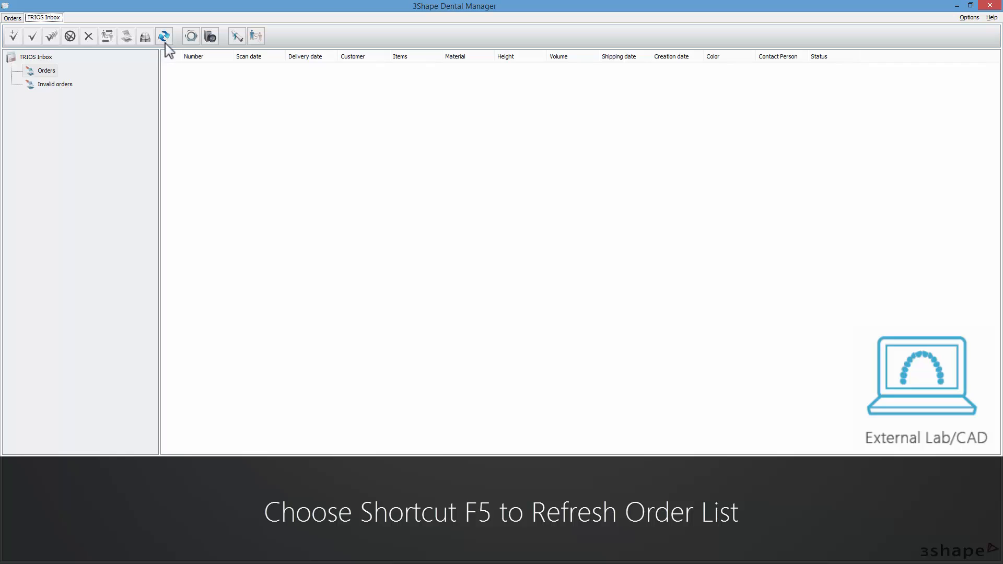
pyautogui.click(163, 36)
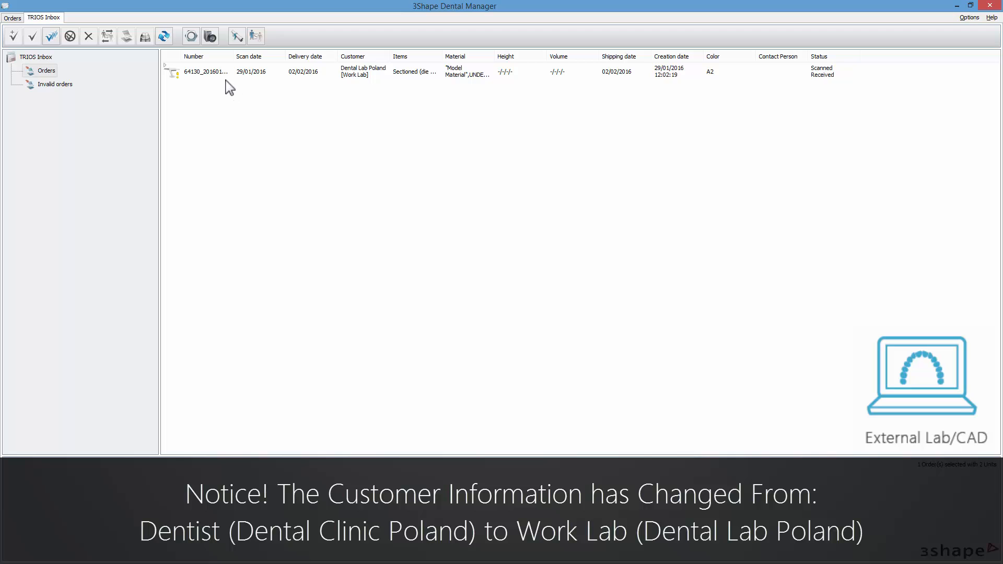
pyautogui.rightClick(230, 71)
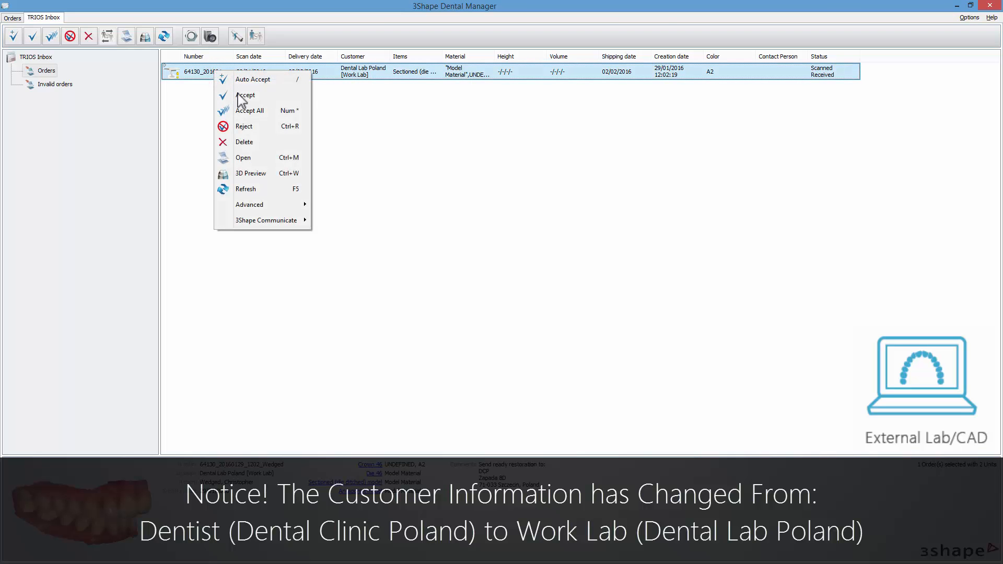
pyautogui.click(245, 95)
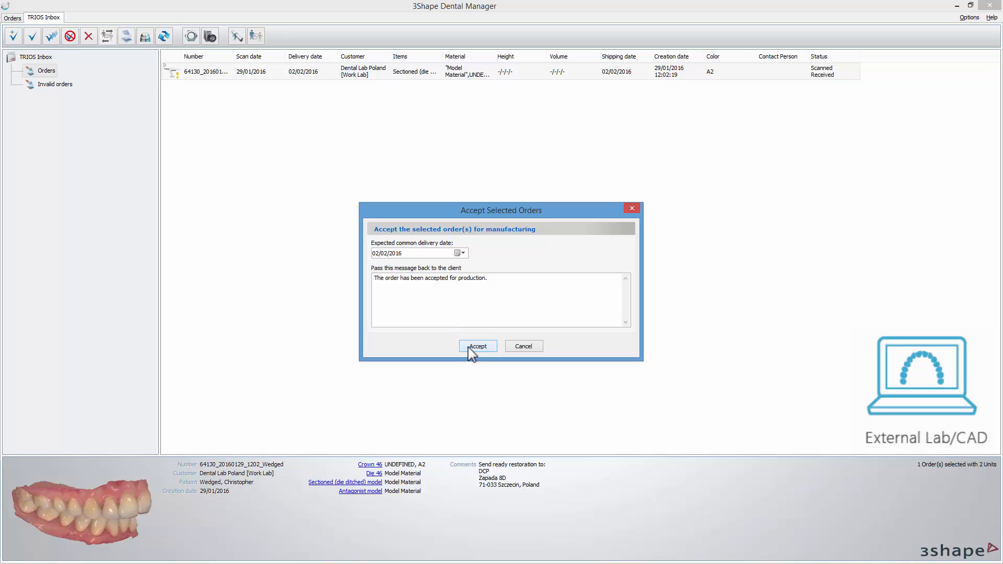
pyautogui.click(477, 346)
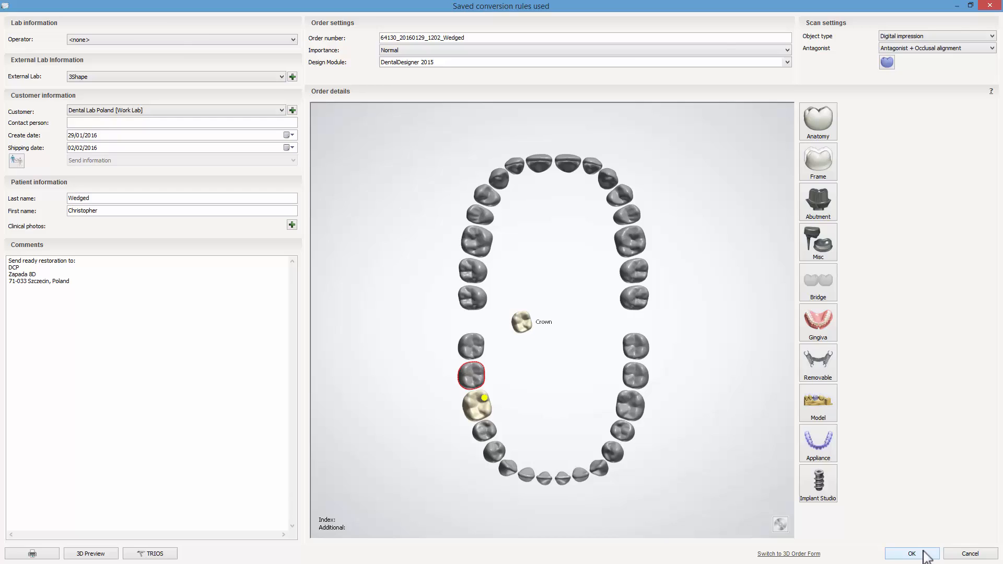
pyautogui.click(909, 553)
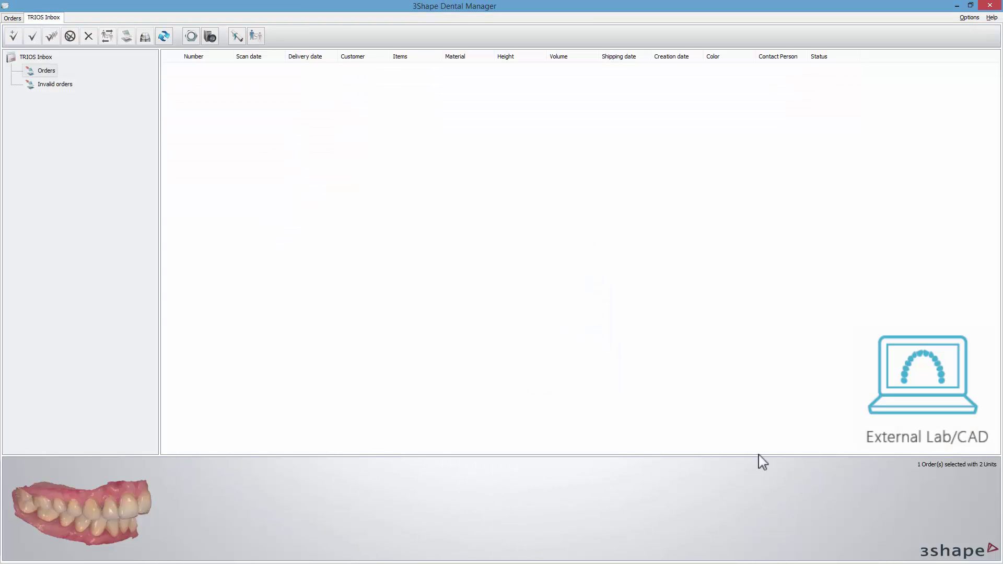
# - Start designing the accepted crown 46 order
pyautogui.click(11, 17)
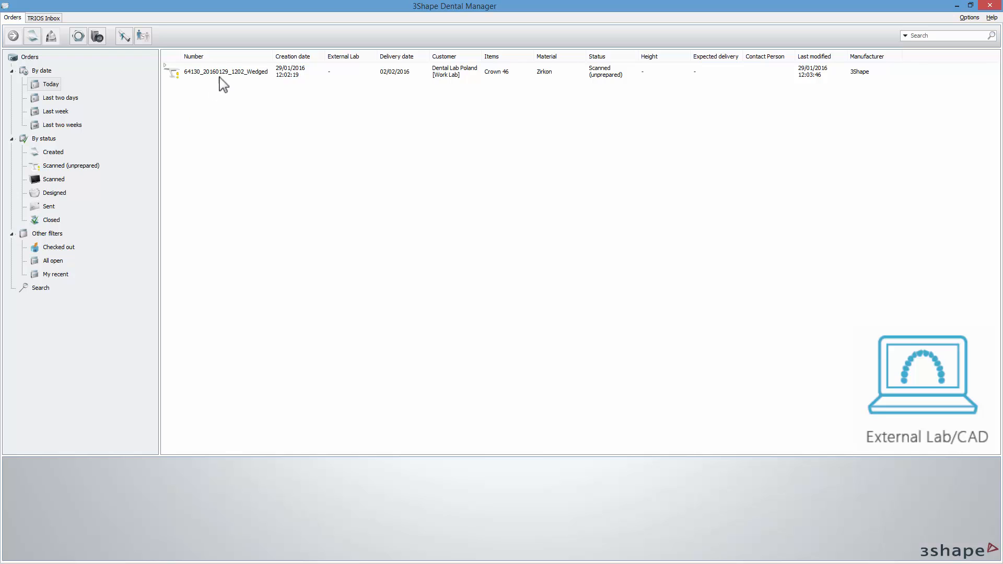
pyautogui.rightClick(225, 71)
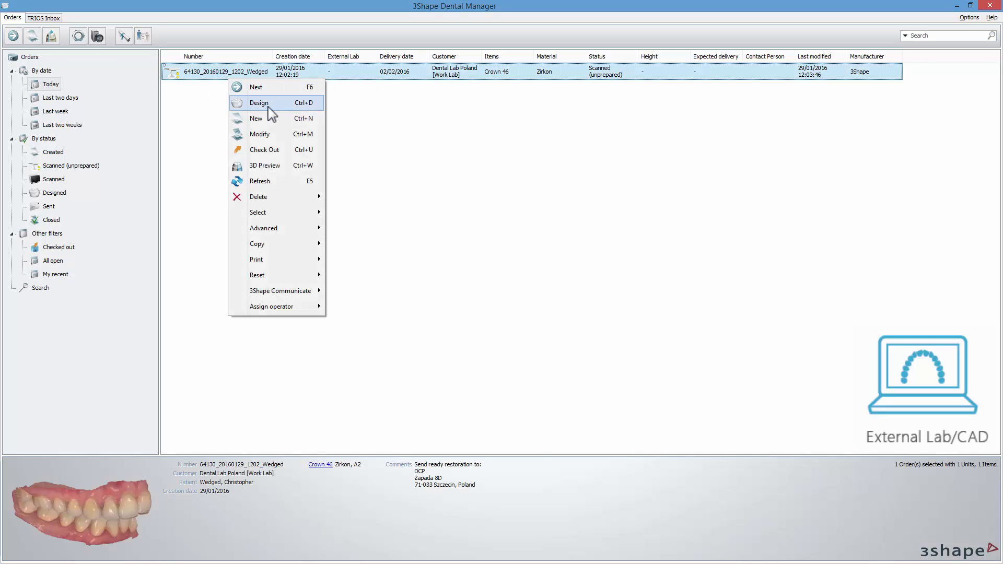
pyautogui.click(259, 102)
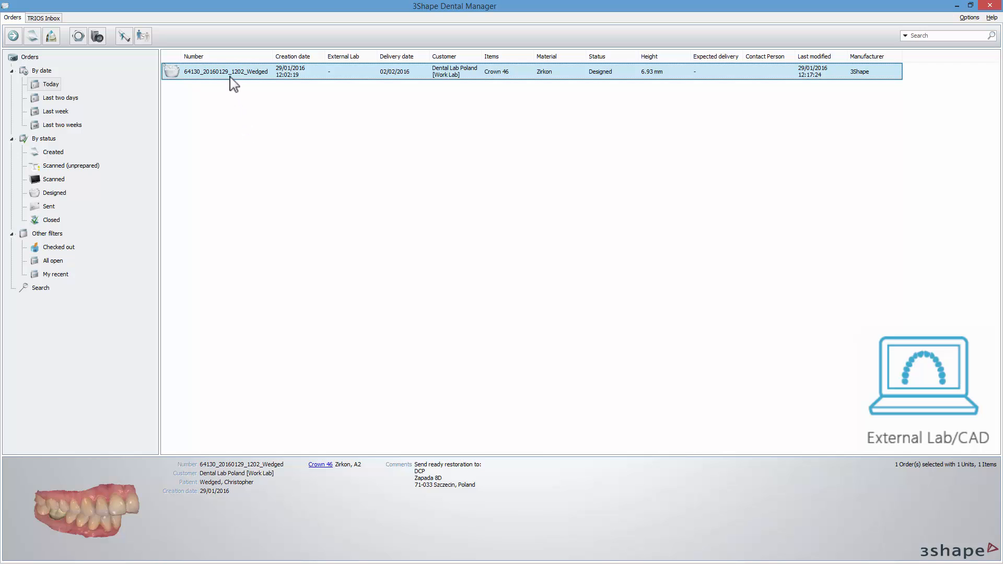
# - Send the design update to Dental Lab Poland commented 'Please check, before production.'
pyautogui.rightClick(231, 71)
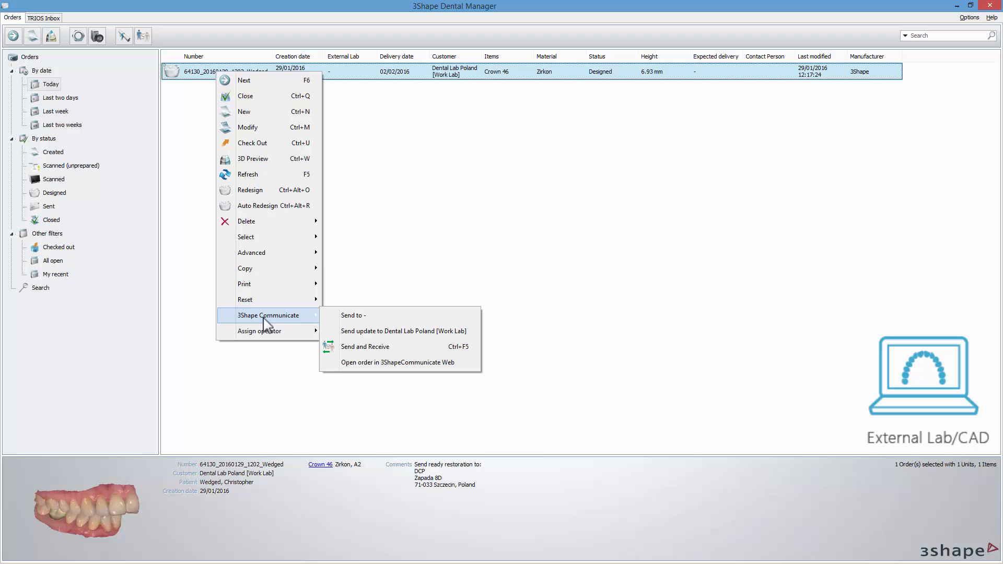
pyautogui.moveTo(295, 329)
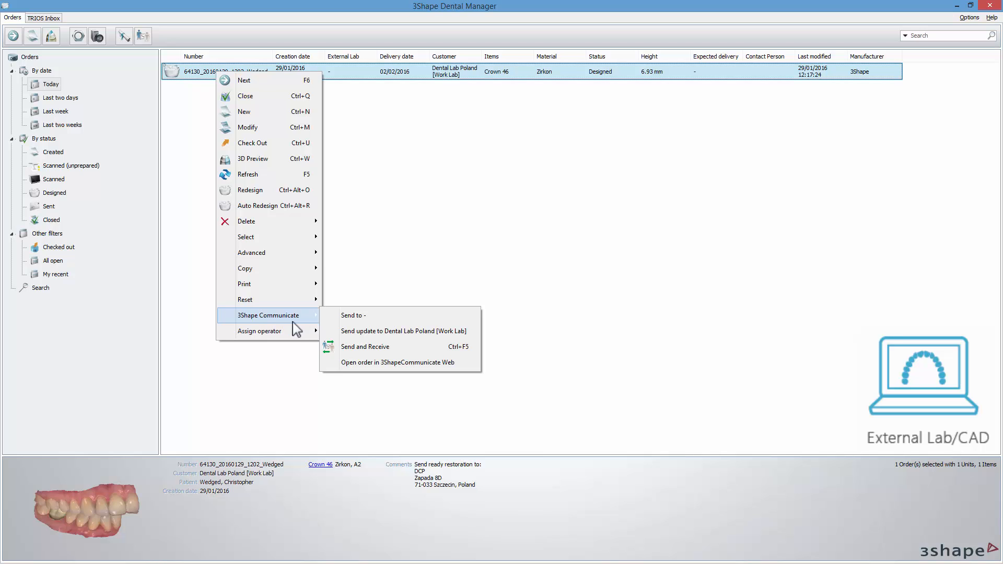
pyautogui.moveTo(402, 330)
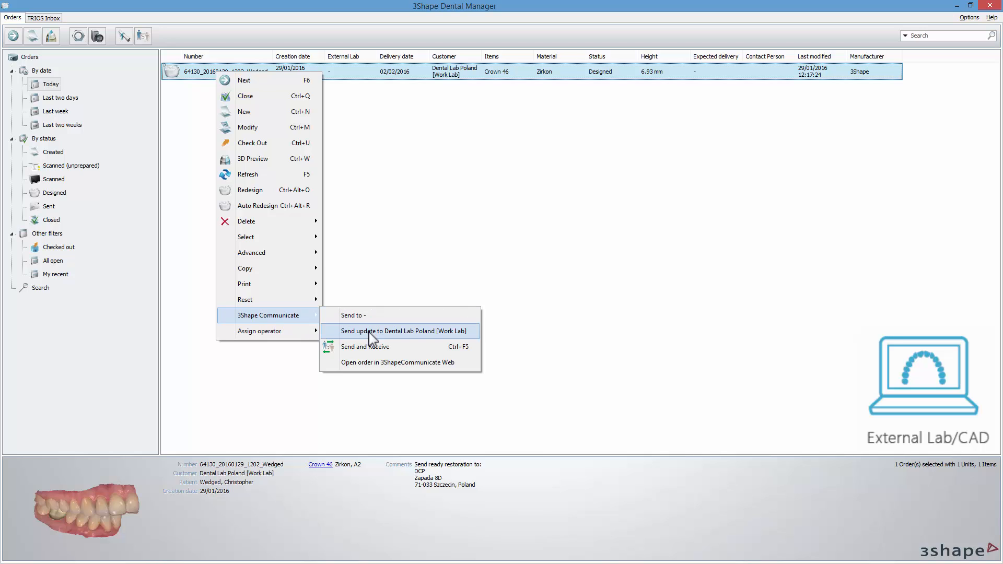
pyautogui.click(405, 330)
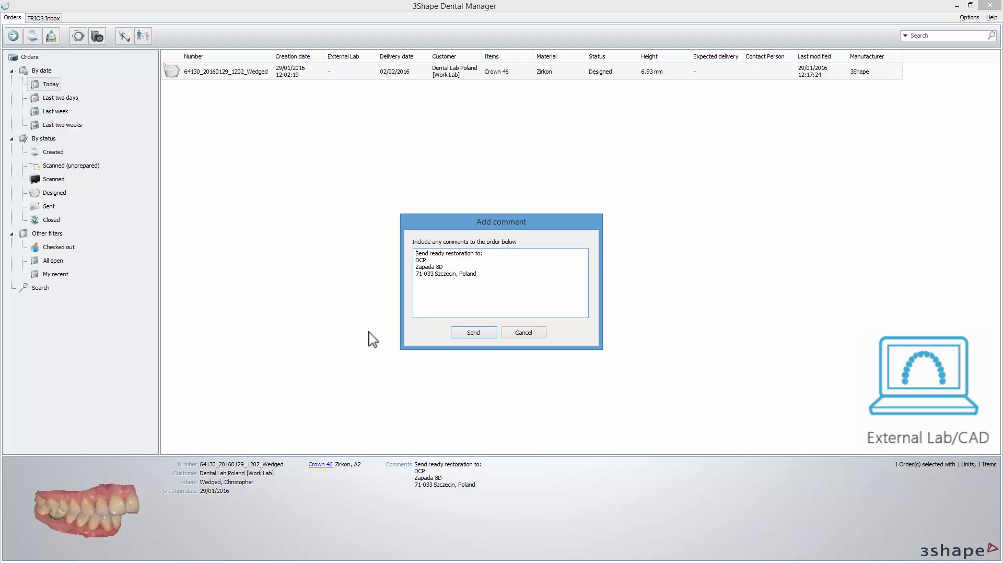
pyautogui.write('Please check, before production.')
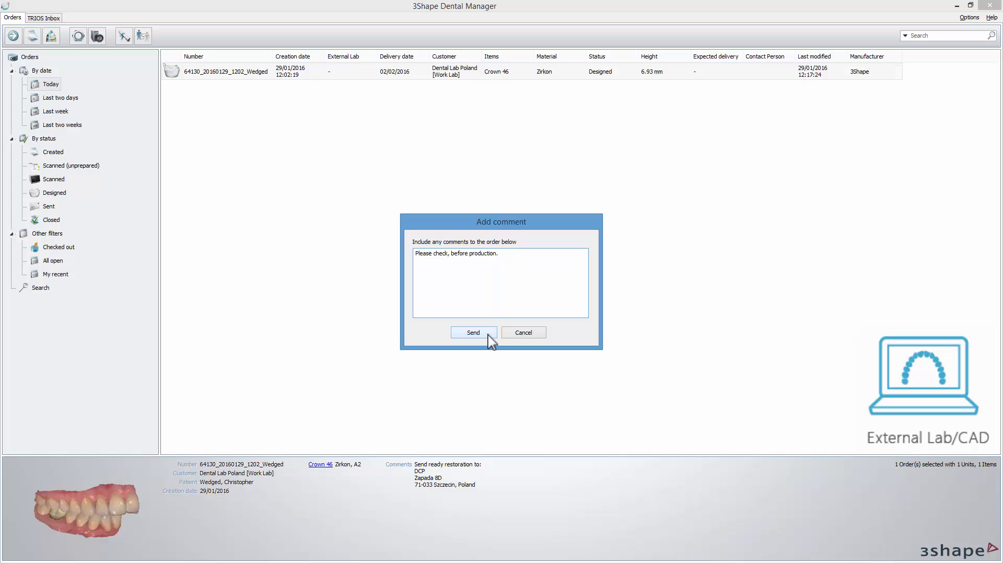
pyautogui.click(473, 333)
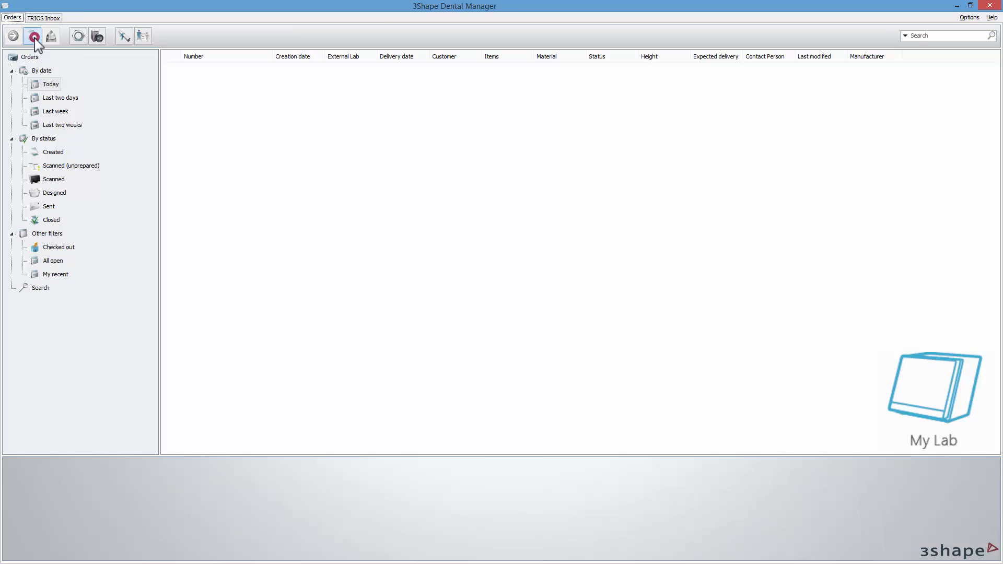
pyautogui.click(32, 36)
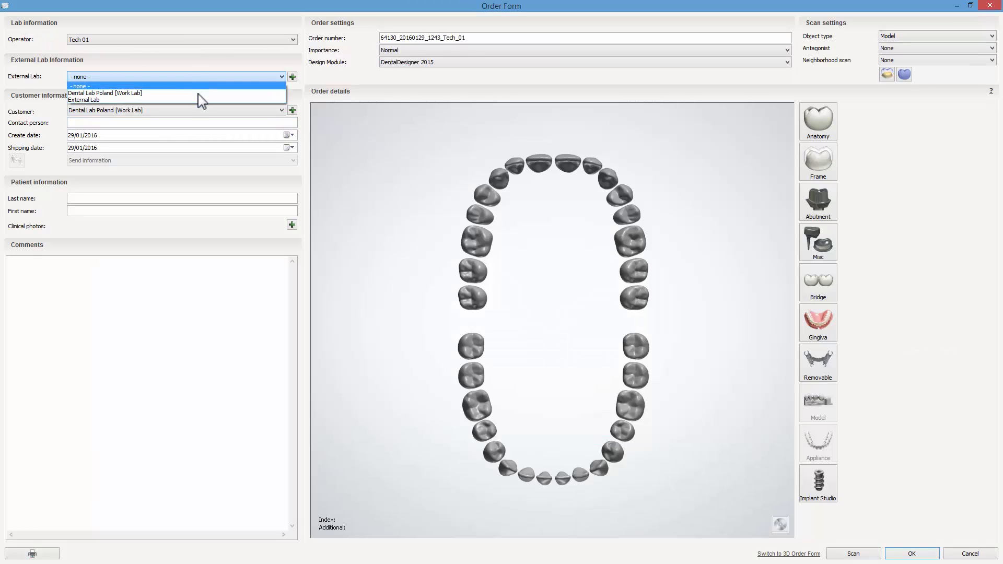
pyautogui.click(83, 100)
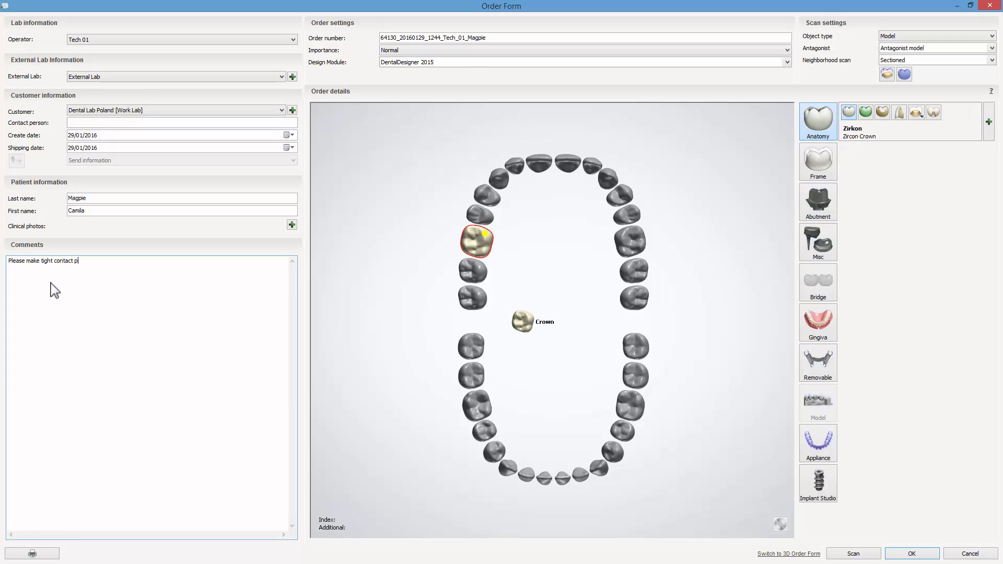
pyautogui.write('oints.')
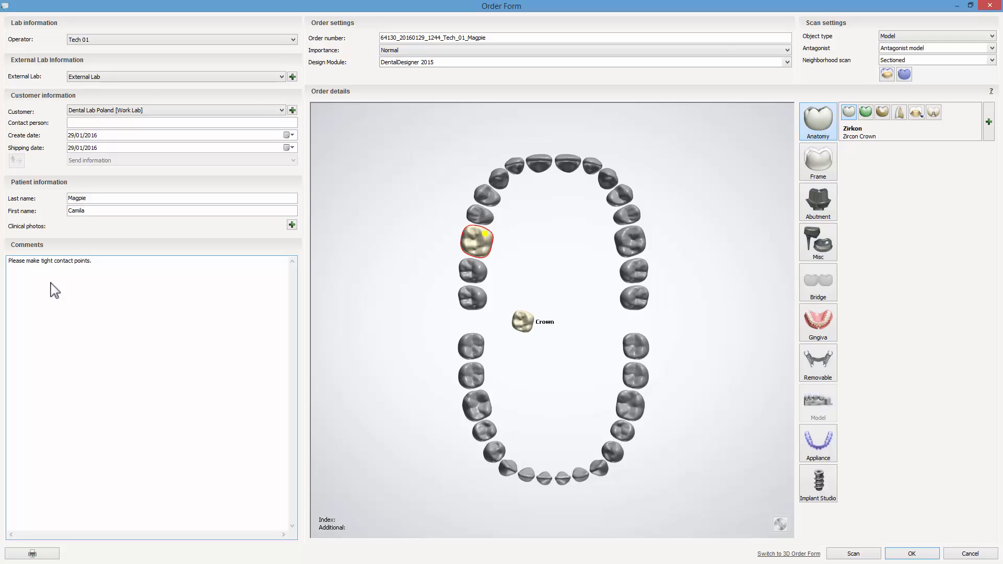
pyautogui.moveTo(769, 531)
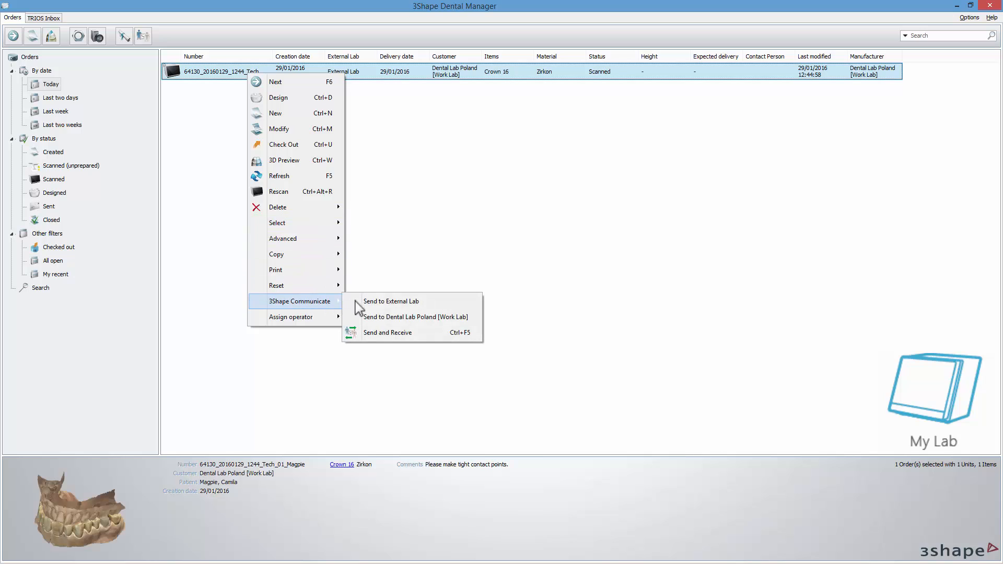
# - Send Magpie's crown 16 order to External Lab with its tight-contact-points comment
pyautogui.click(391, 301)
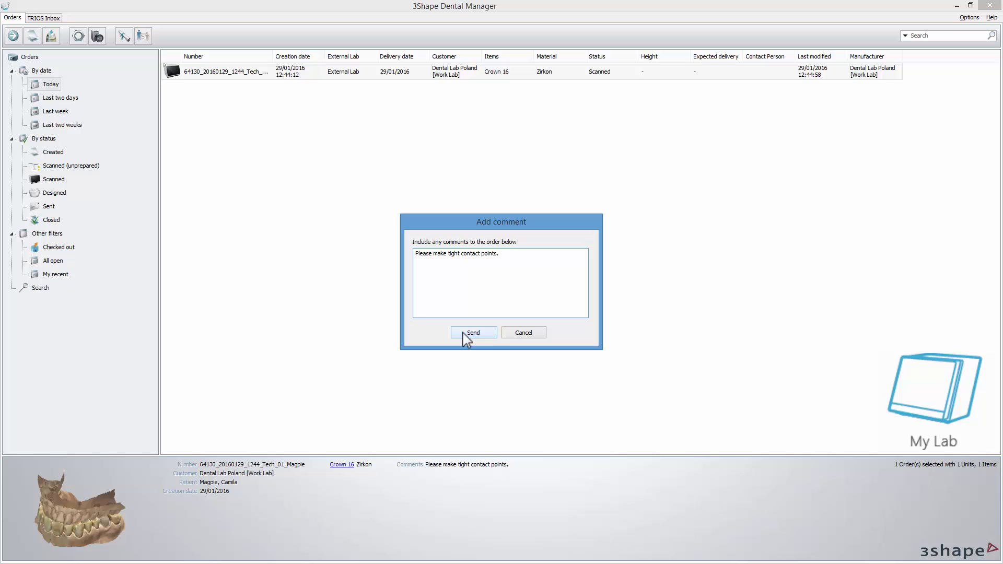
pyautogui.click(473, 332)
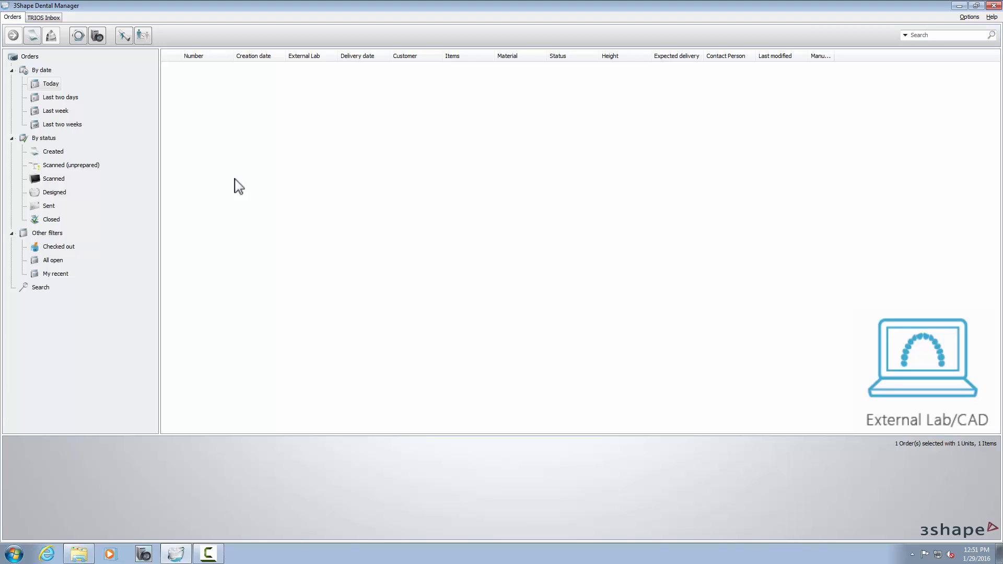
# - Refresh the inbox, accept Magpie's crown 16 order, and return to the order list
pyautogui.click(43, 18)
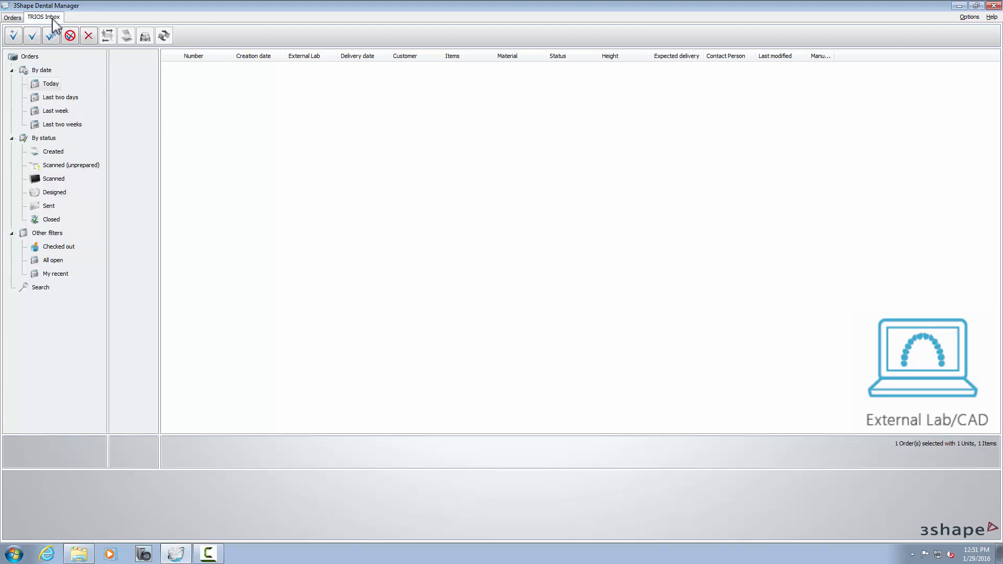
pyautogui.click(164, 35)
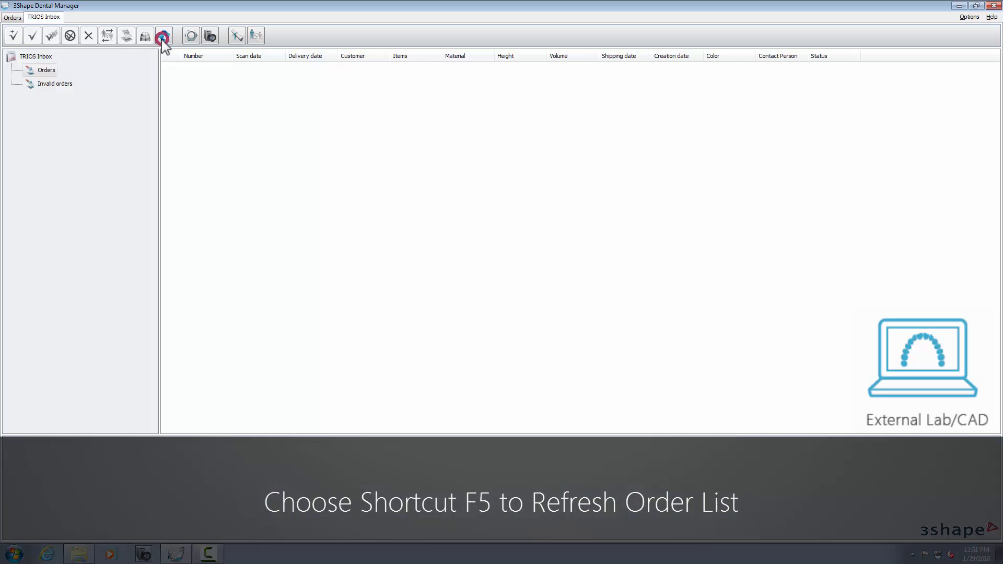
pyautogui.click(163, 35)
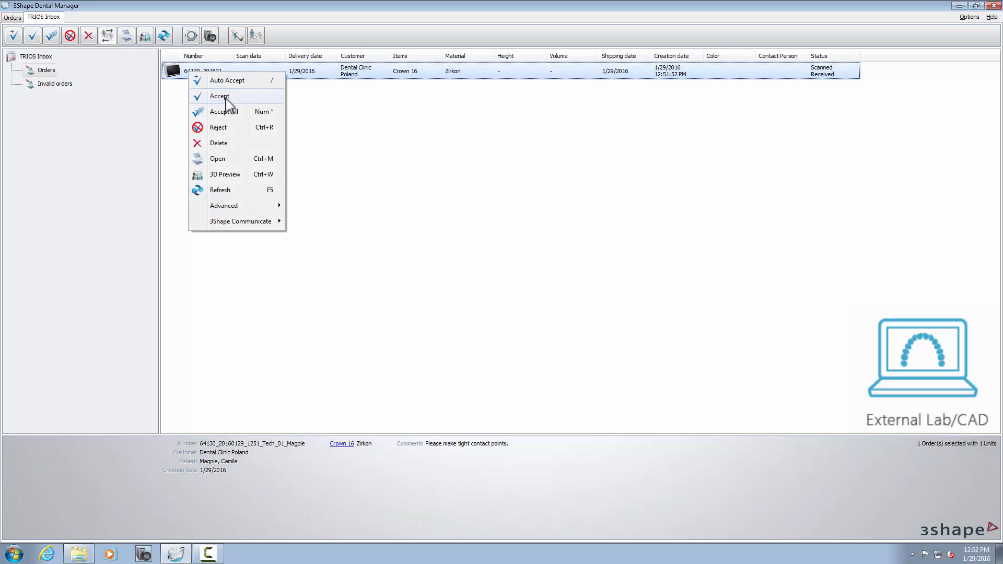
pyautogui.click(219, 96)
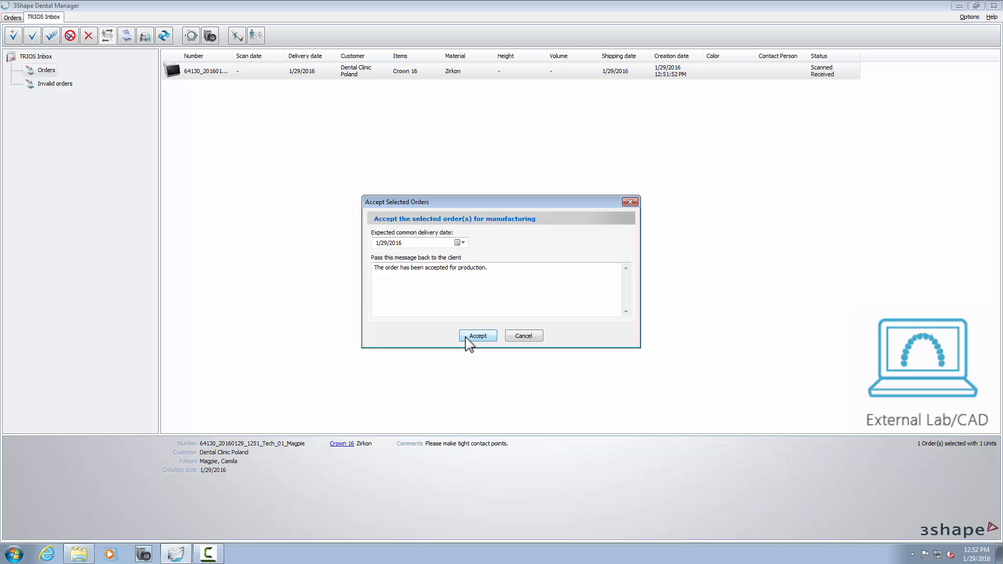
pyautogui.click(477, 336)
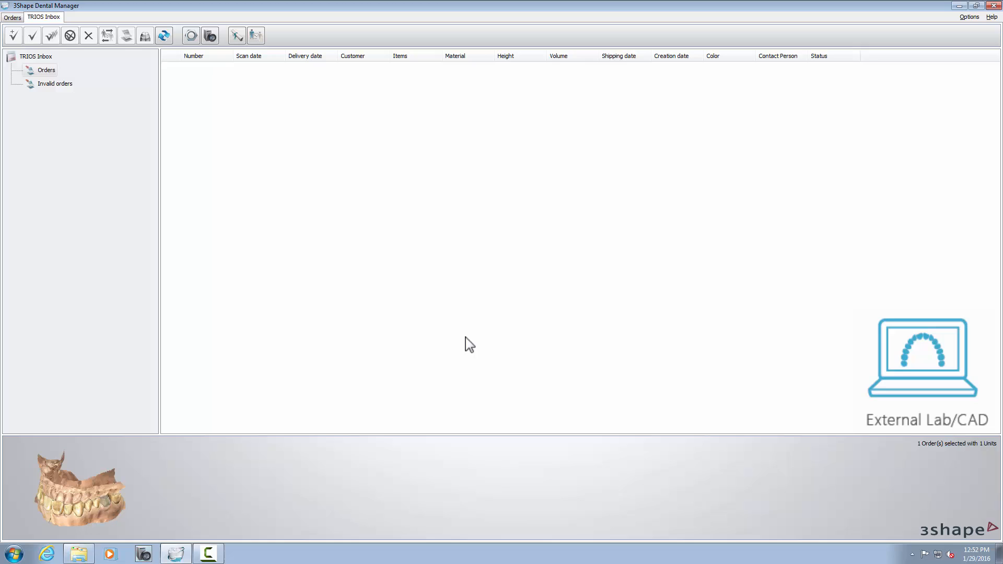
pyautogui.click(11, 17)
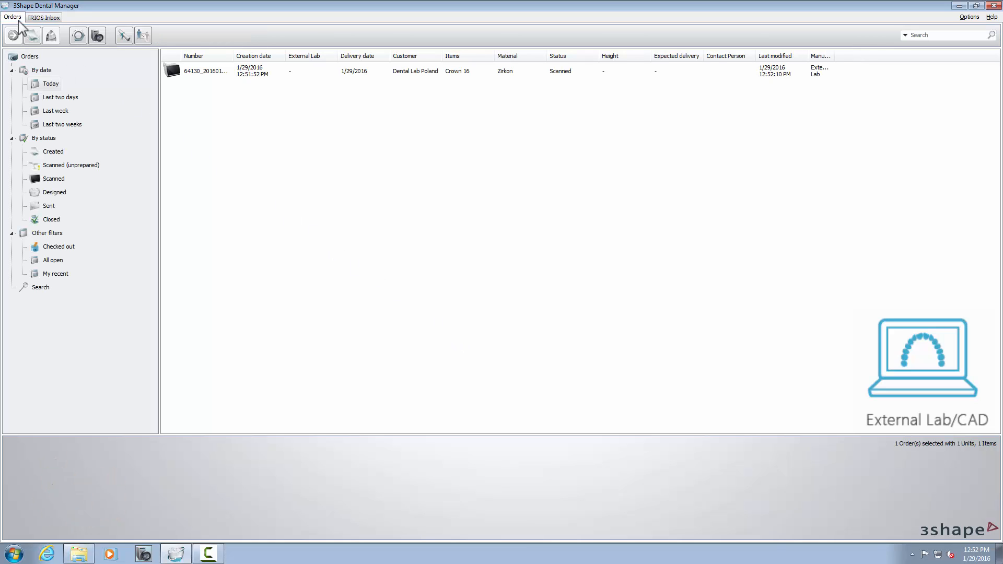
# - Design crown 16 and send the update to Dental Lab Poland commented 'Ready design.'
pyautogui.click(224, 71)
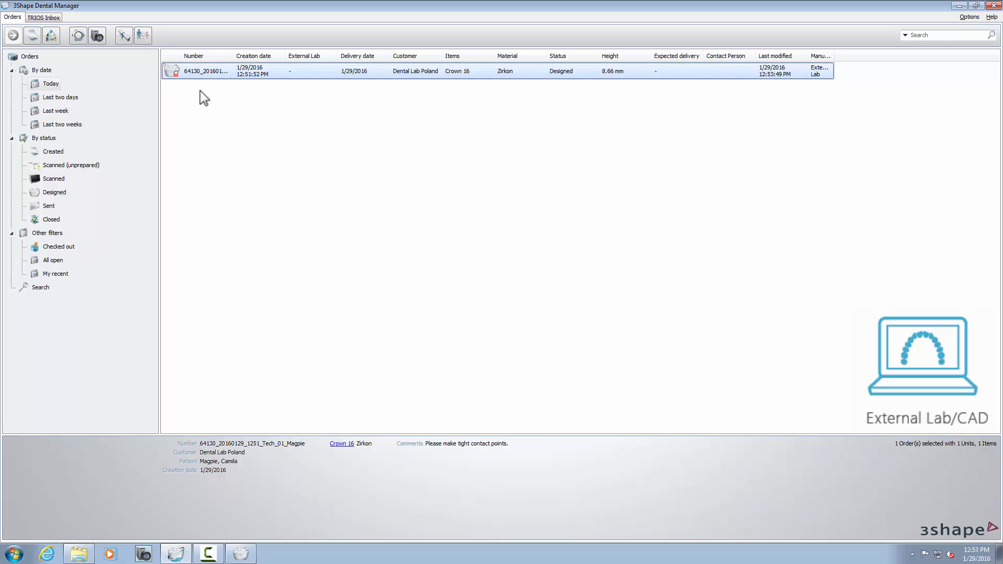
pyautogui.moveTo(211, 76)
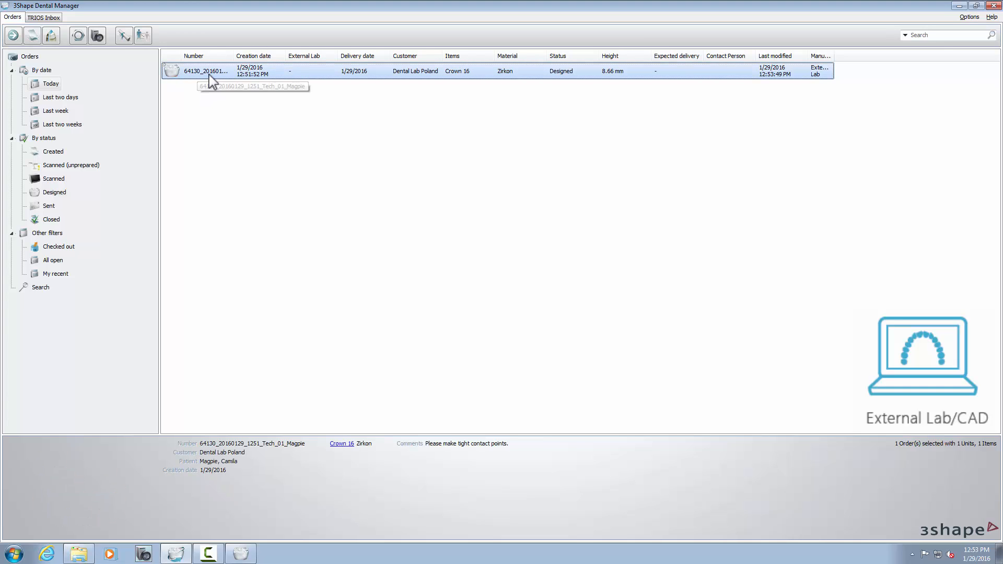
pyautogui.rightClick(208, 71)
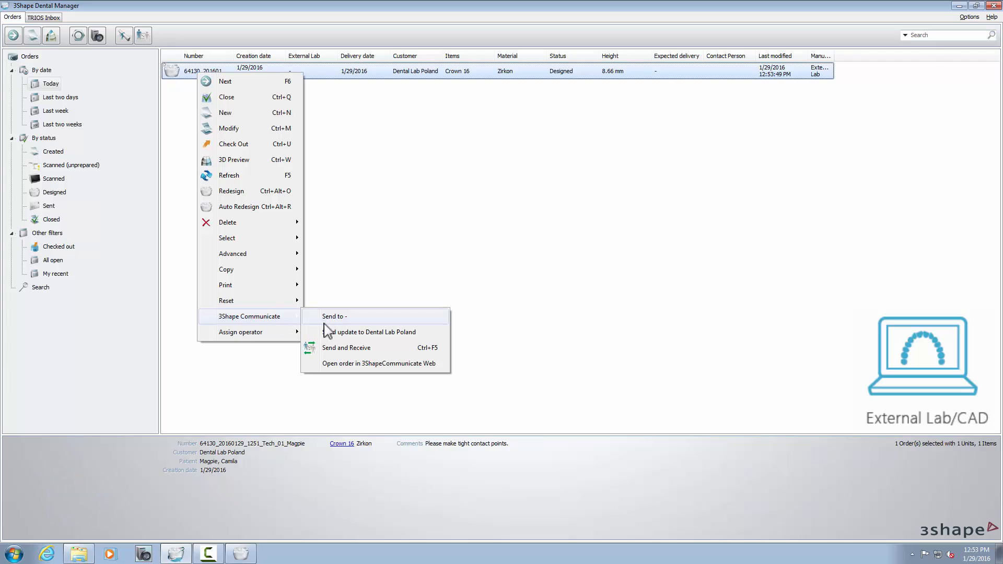
pyautogui.click(375, 332)
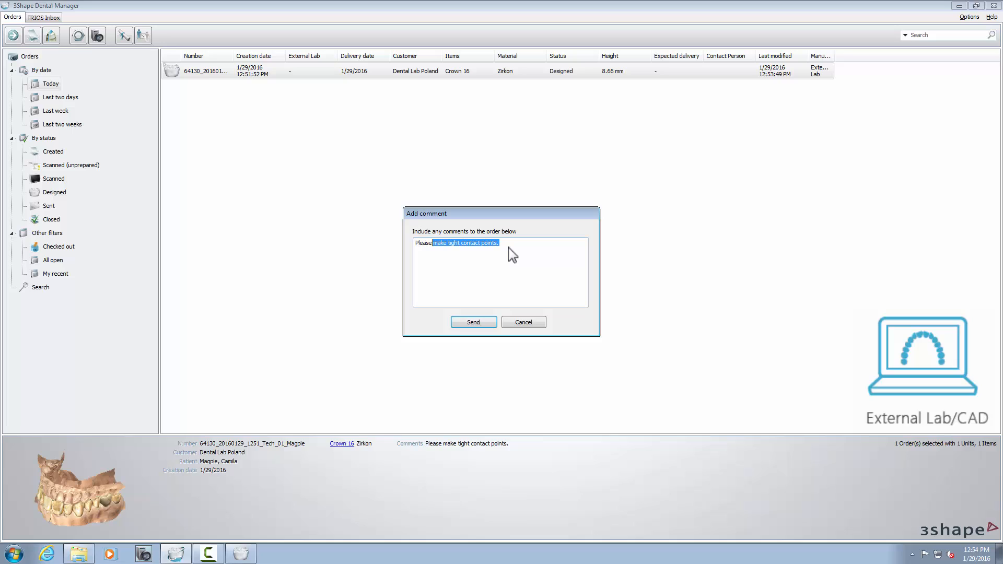
pyautogui.write('Ready design.')
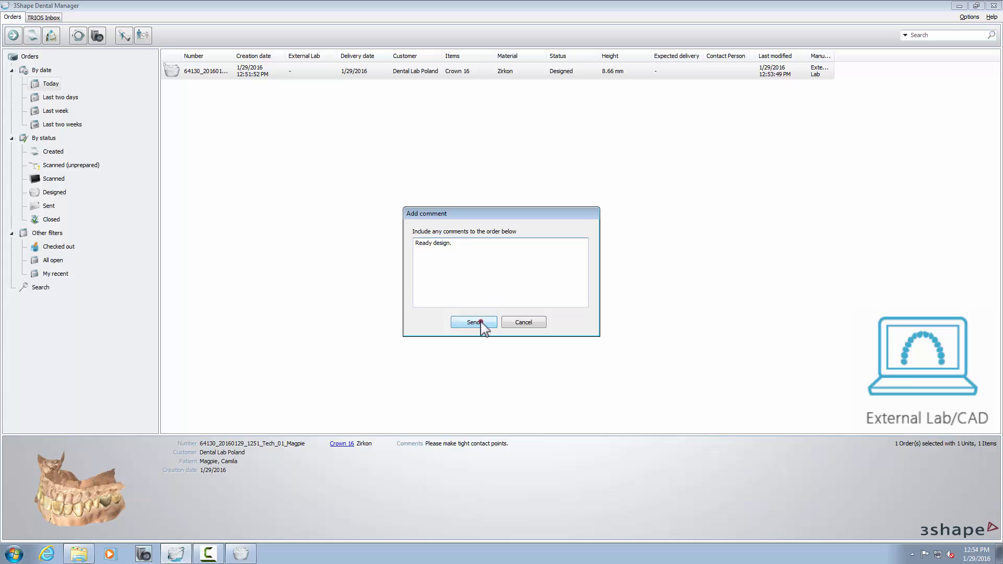
pyautogui.click(472, 322)
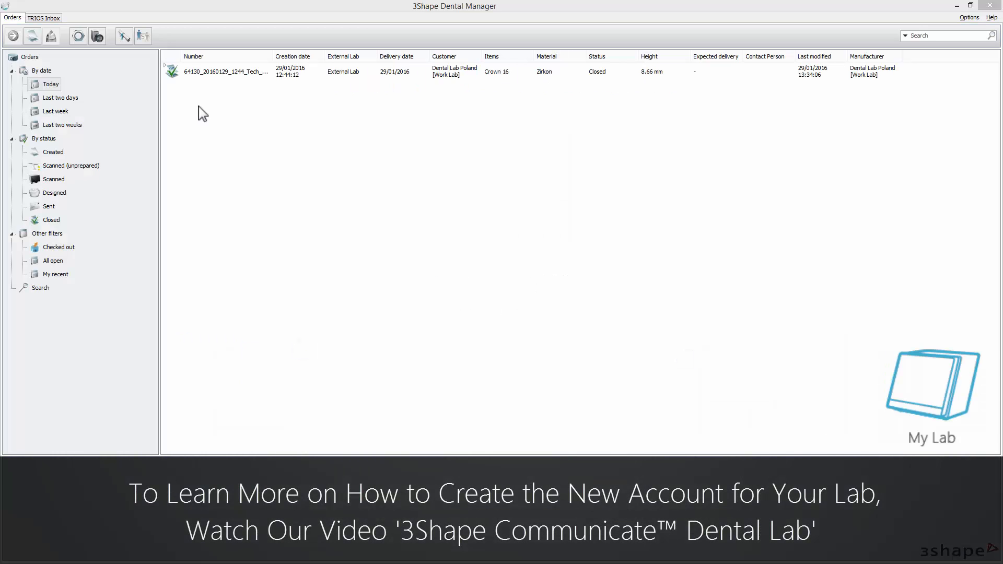
pyautogui.click(77, 35)
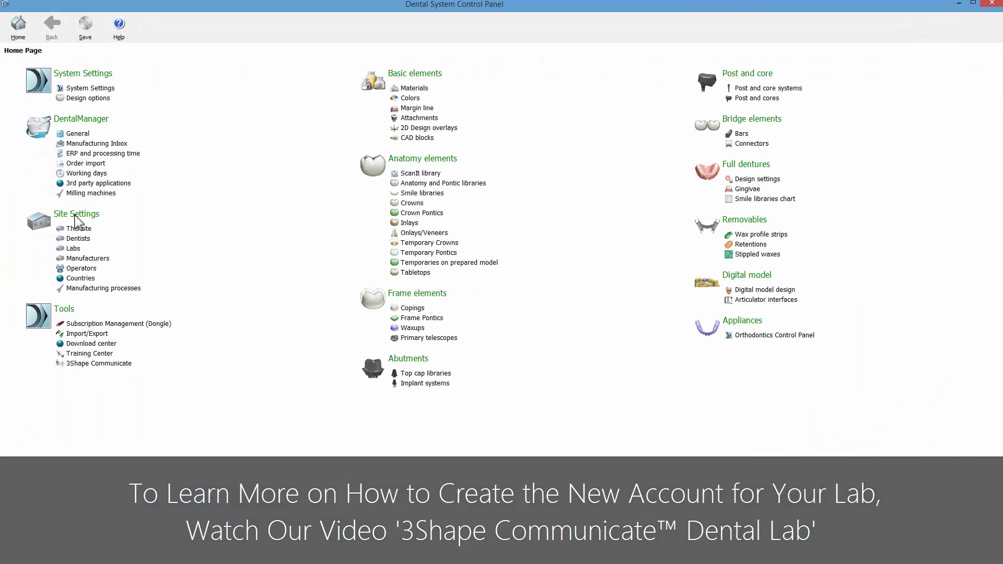
pyautogui.click(73, 248)
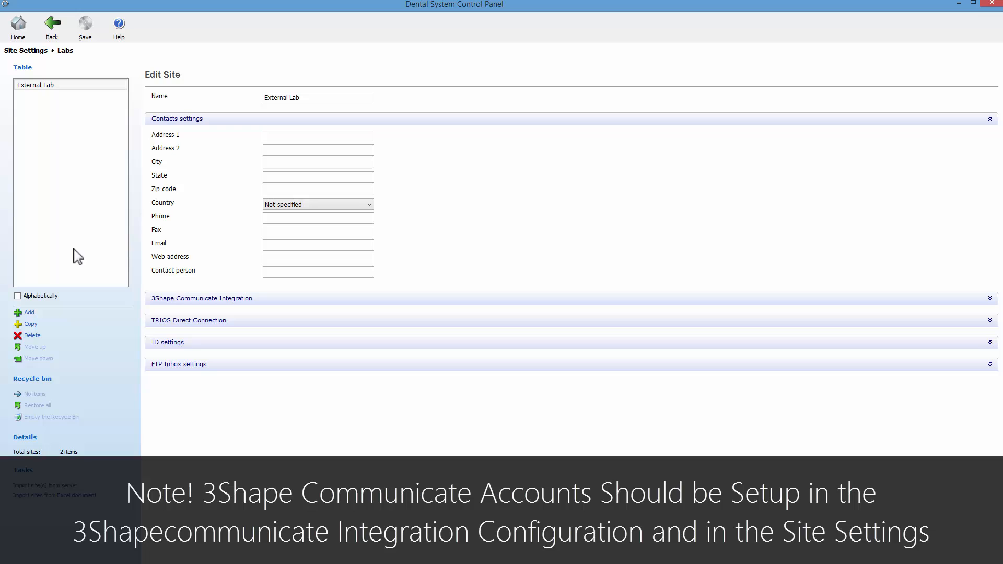
pyautogui.click(28, 313)
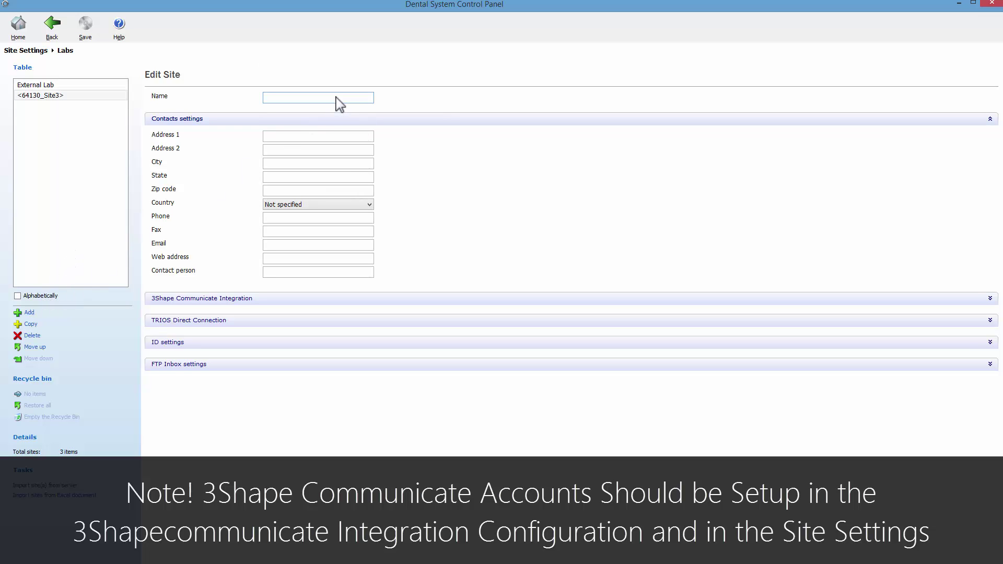
pyautogui.write('Home PC')
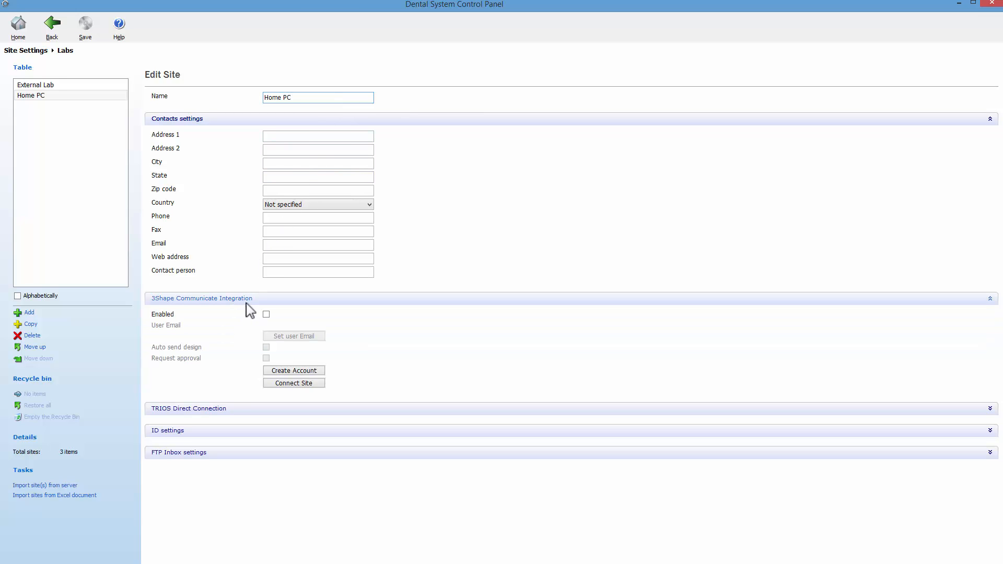
pyautogui.click(293, 335)
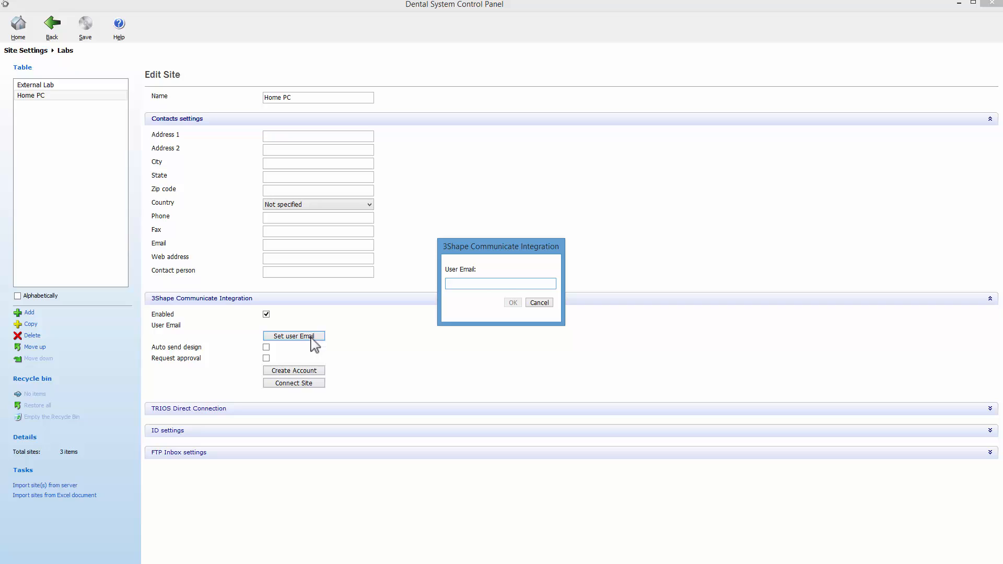
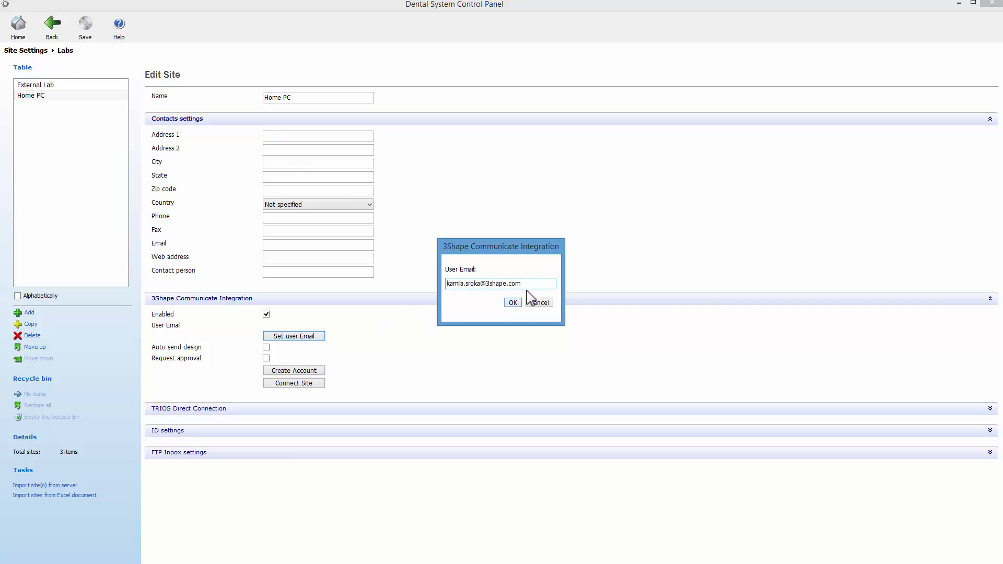
pyautogui.click(512, 302)
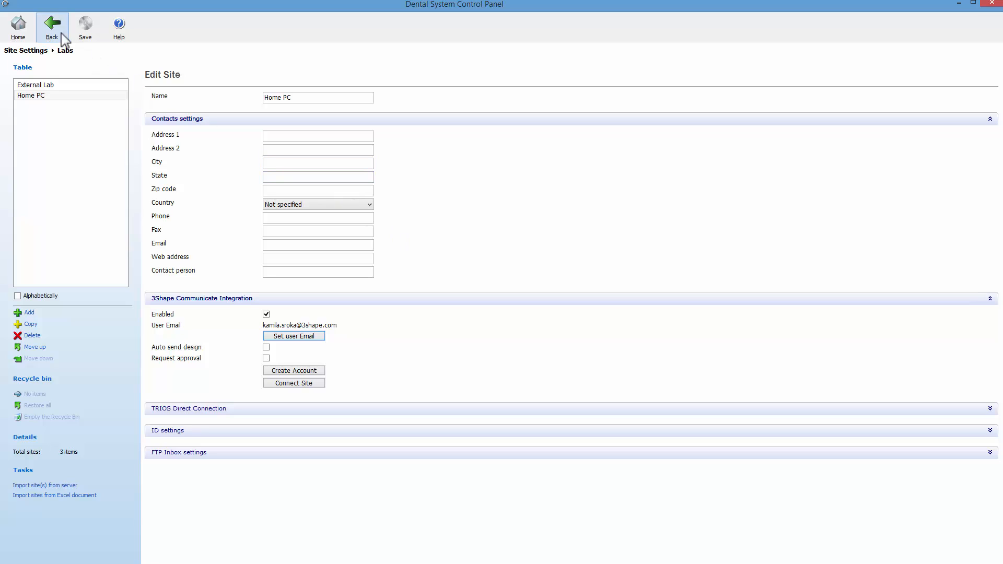
pyautogui.click(51, 25)
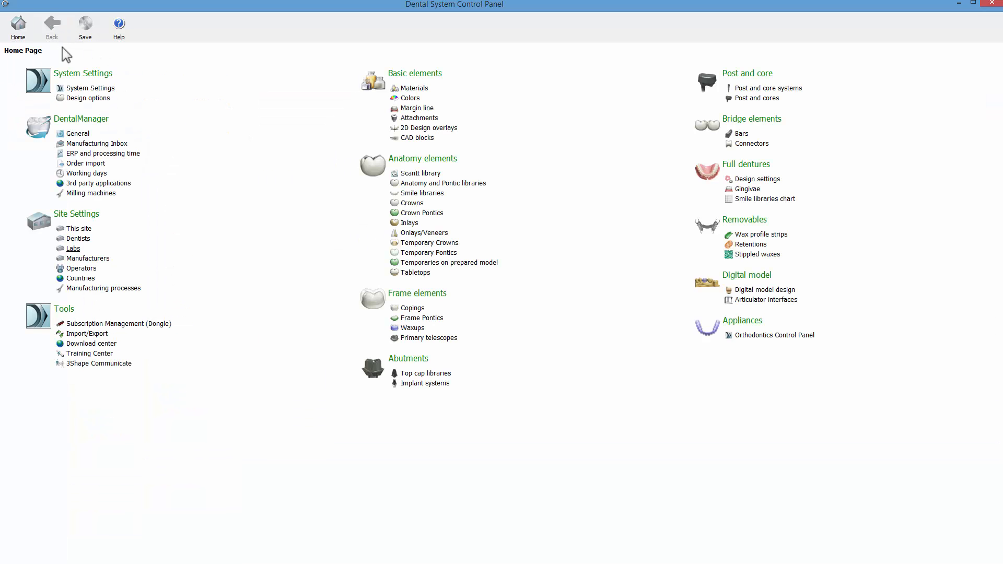
# - Review the 3Shape Communicate integration configuration, confirm the lab account is enabled, and close it
pyautogui.click(99, 364)
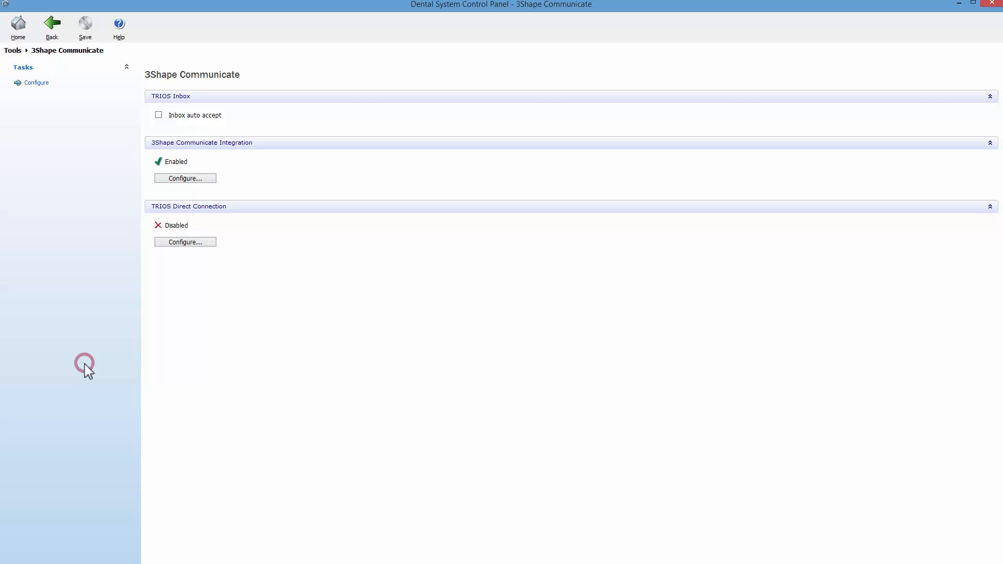
pyautogui.click(185, 177)
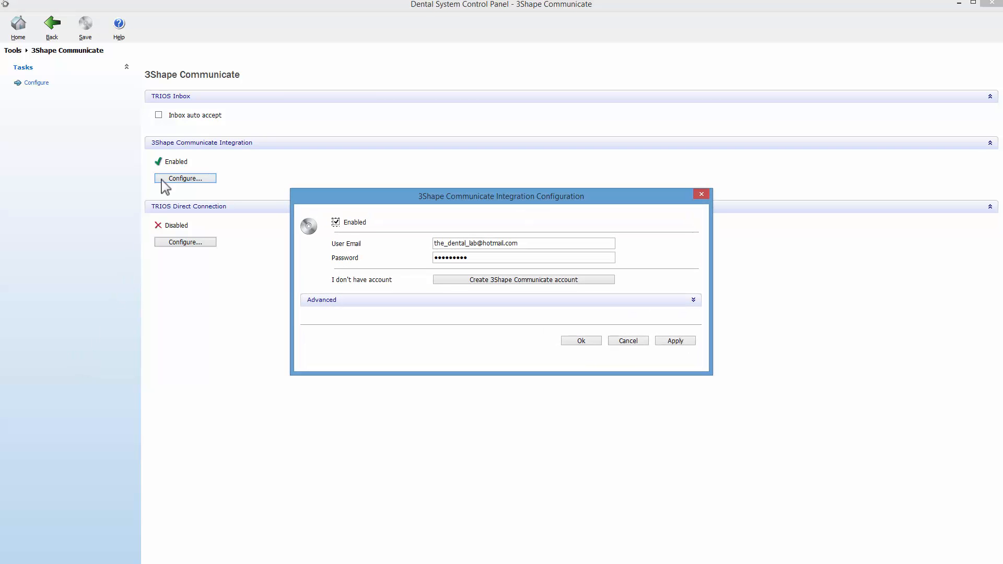
pyautogui.moveTo(282, 229)
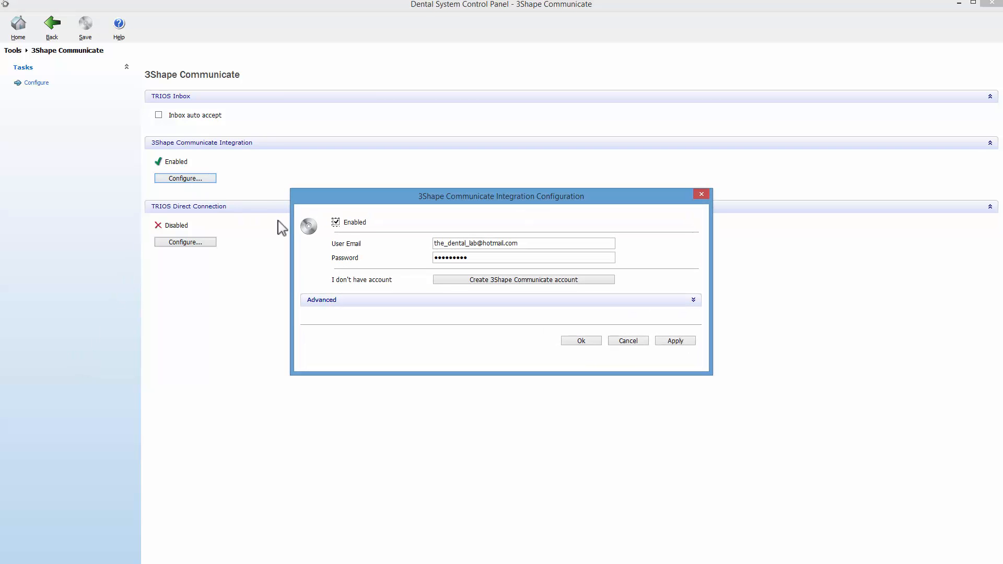
pyautogui.click(627, 340)
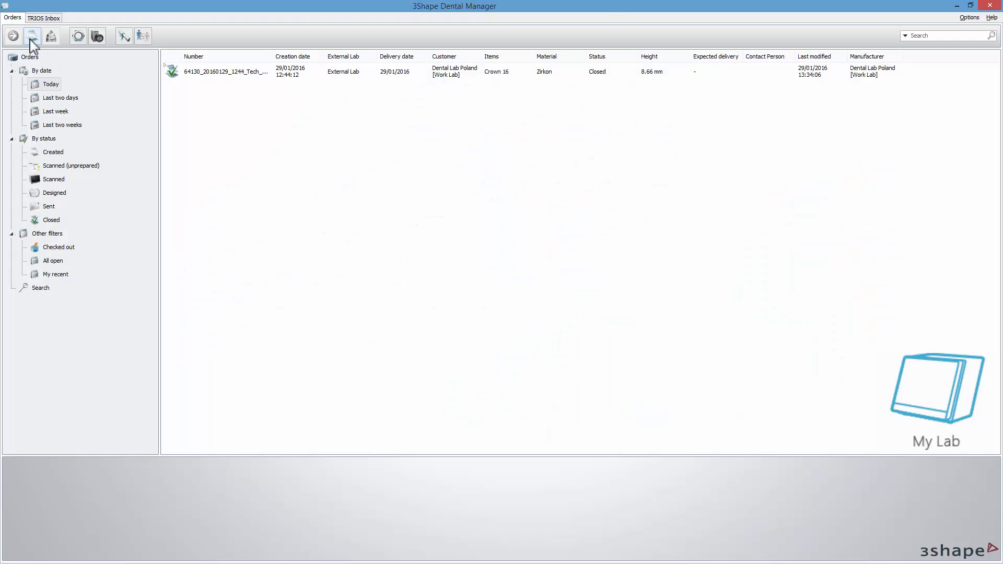
pyautogui.click(32, 36)
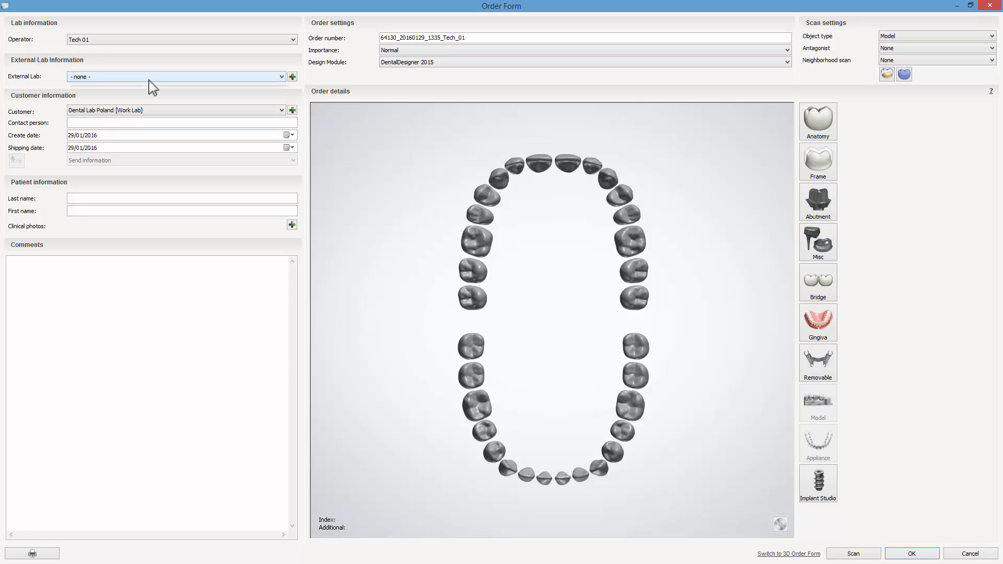
pyautogui.click(176, 76)
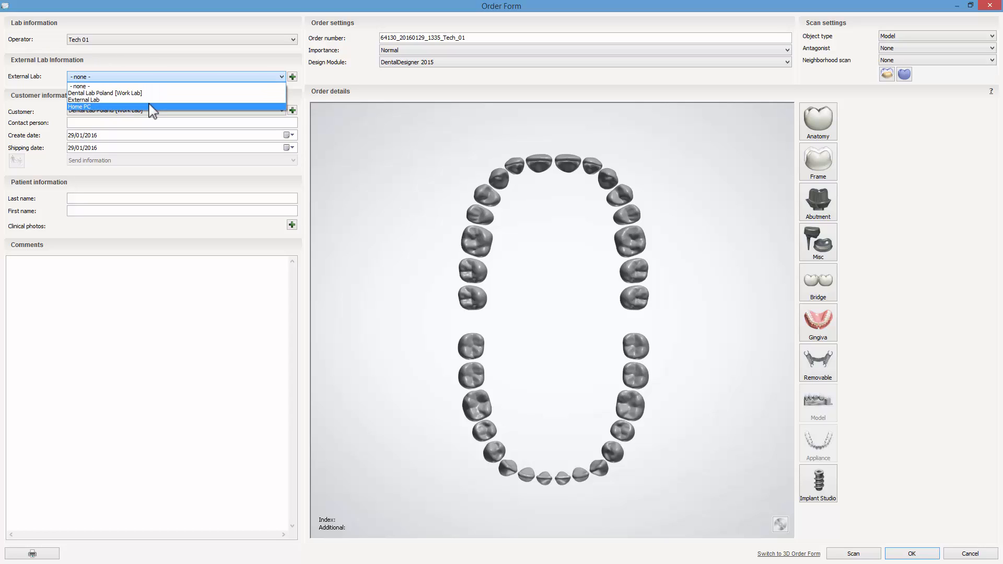
pyautogui.click(79, 106)
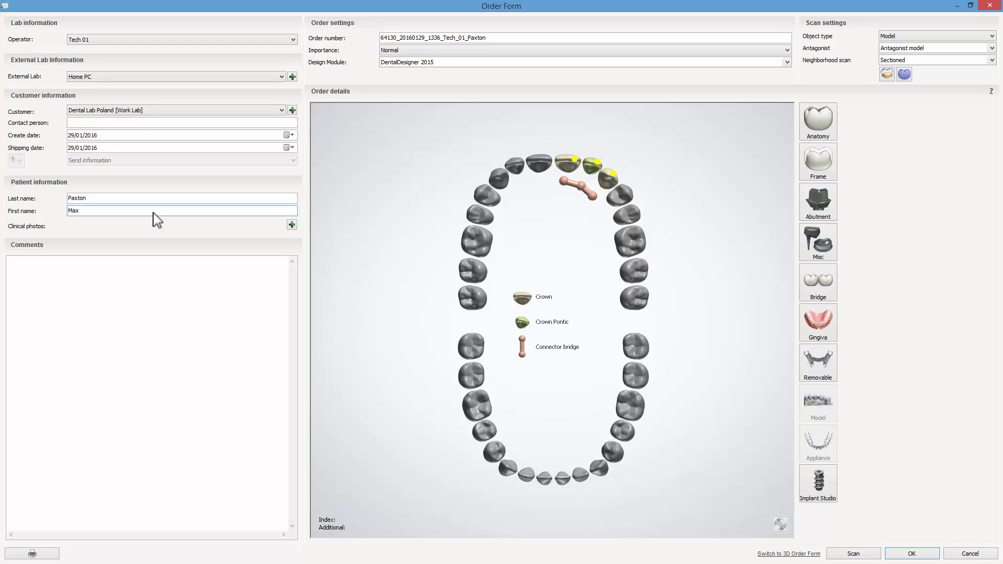
pyautogui.click(853, 553)
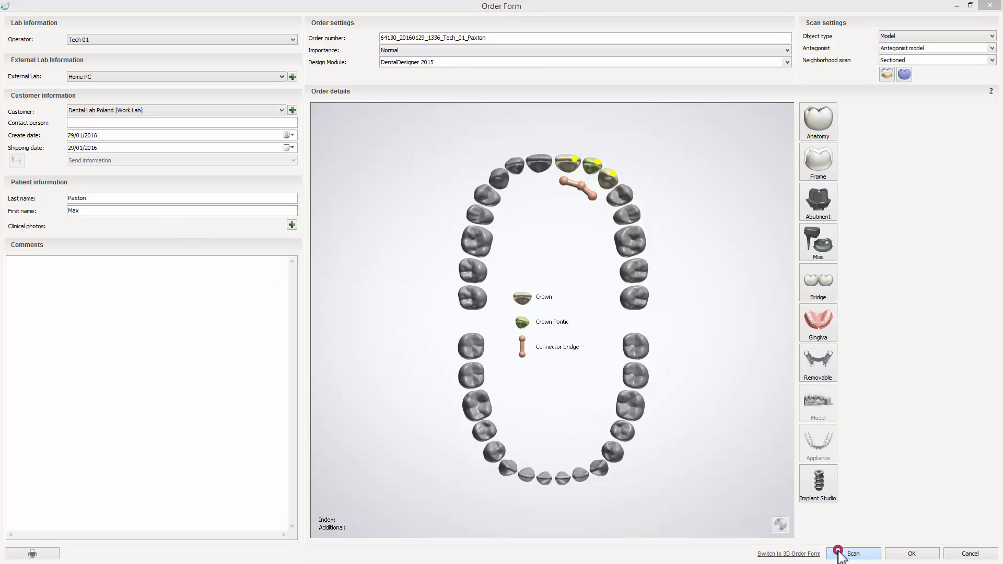
pyautogui.click(853, 553)
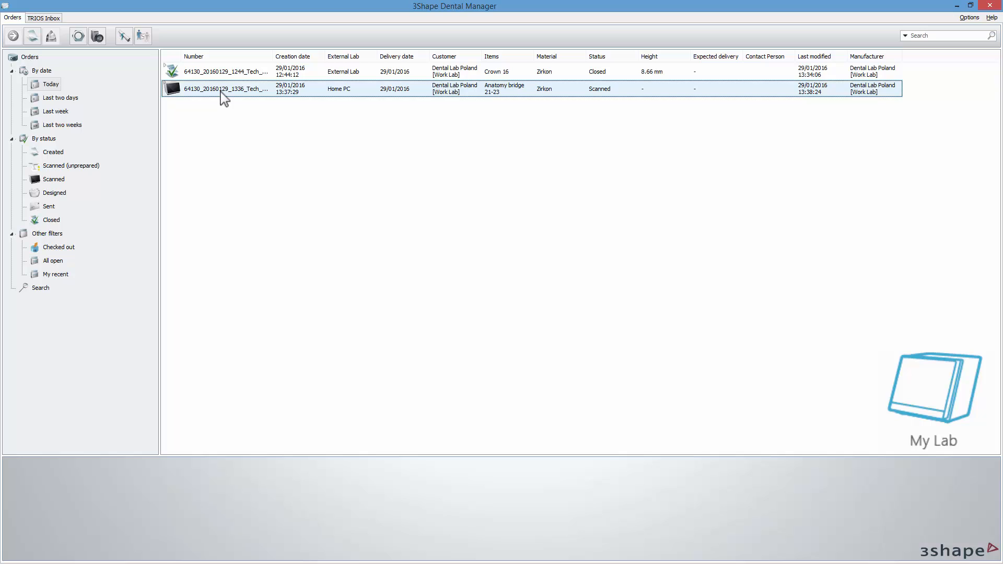
# - Send Paxton's bridge order to Home PC via 3Shape Communicate with the comment 'ASAP'
pyautogui.rightClick(224, 88)
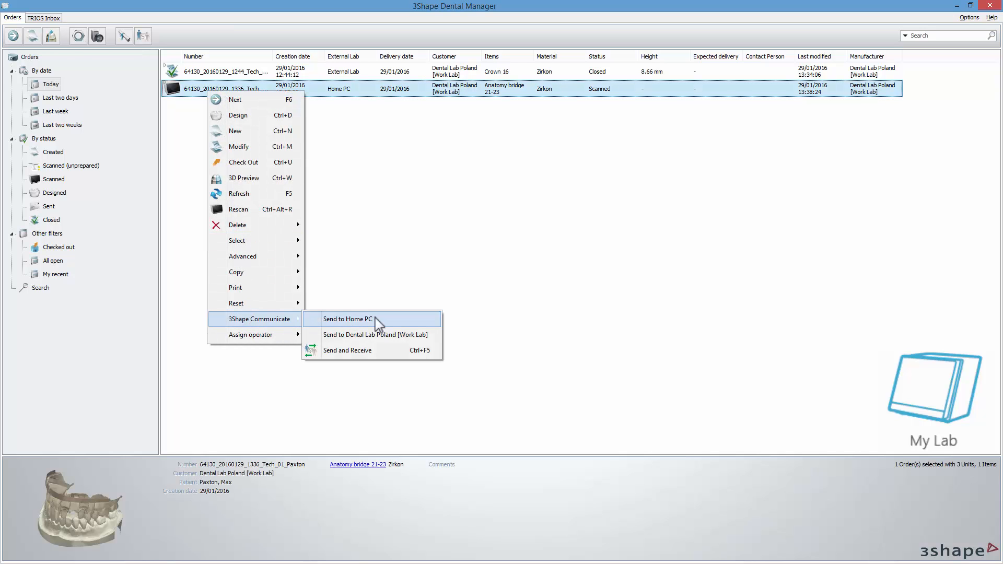
pyautogui.click(347, 319)
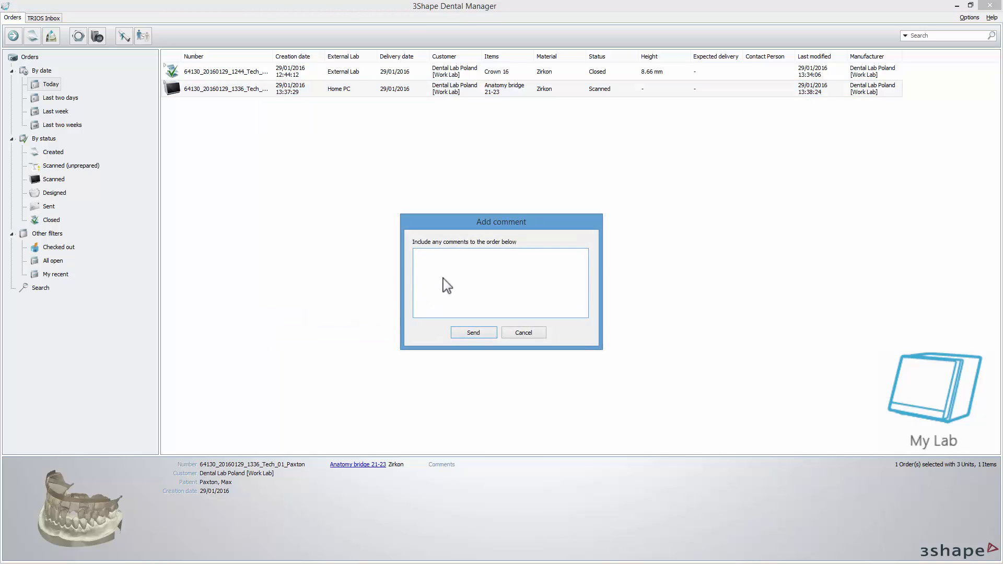
pyautogui.click(473, 332)
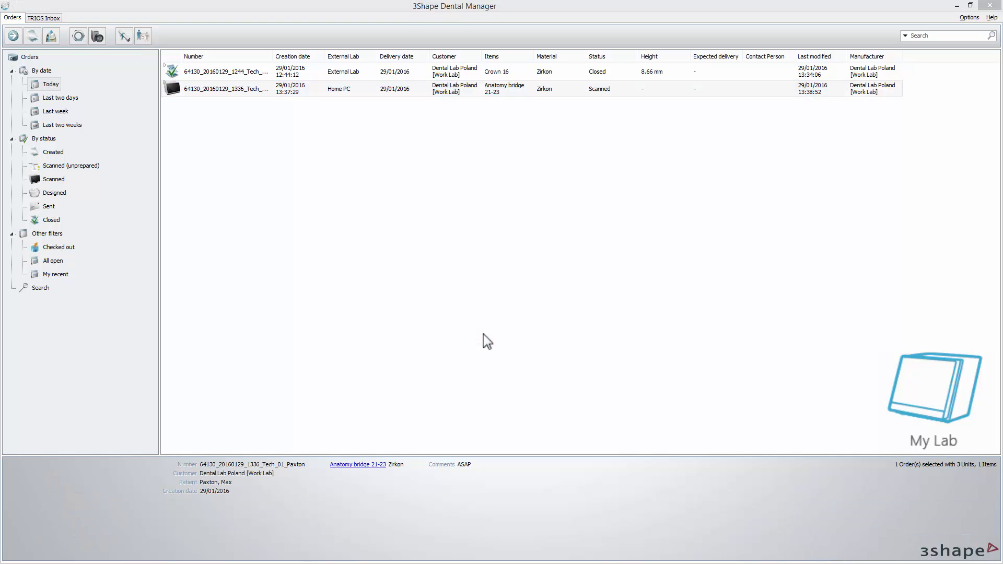
pyautogui.click(78, 35)
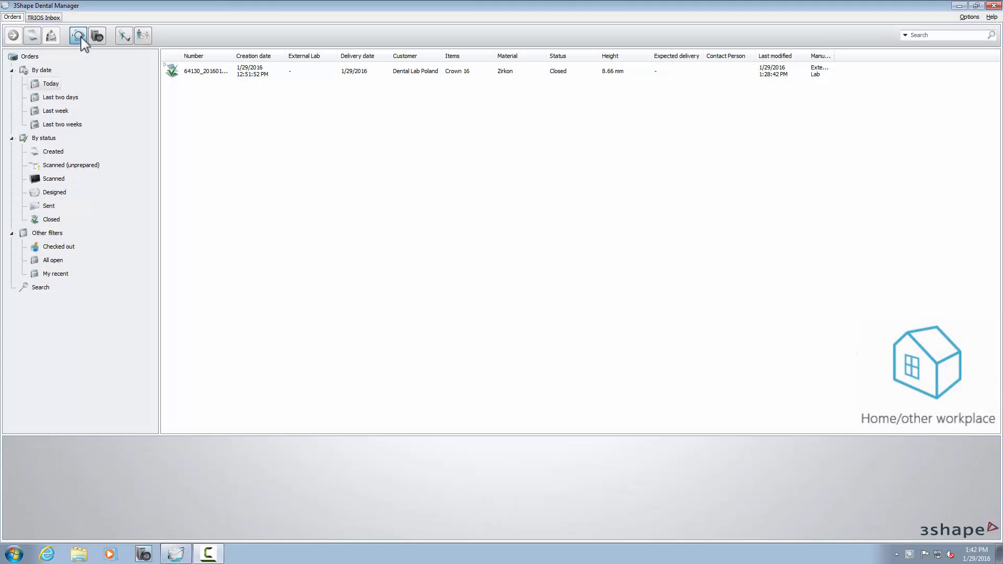
# - On the home PC, verify Dental Lab Poland has Communicate integration enabled, then close the control panel
pyautogui.click(96, 35)
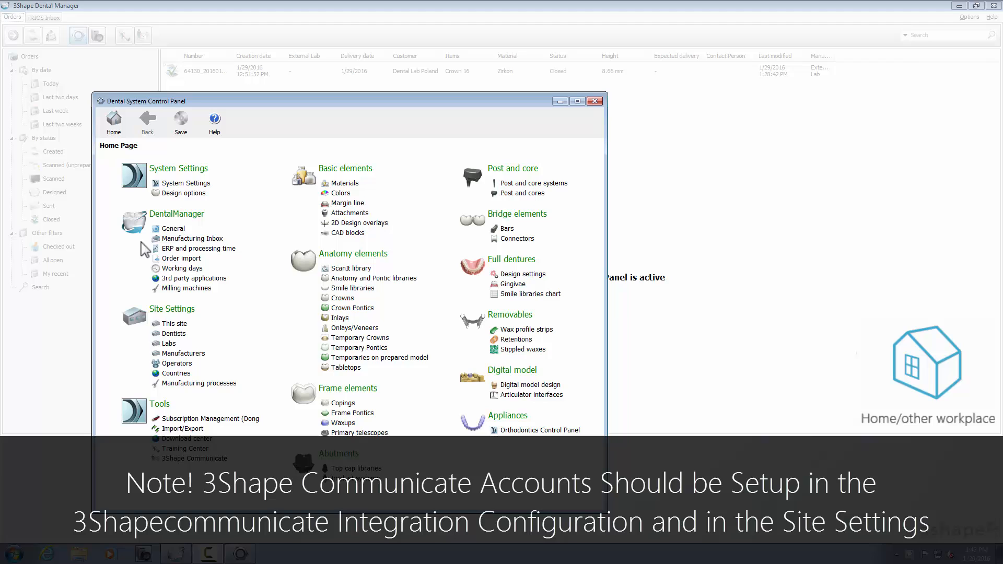
pyautogui.click(168, 344)
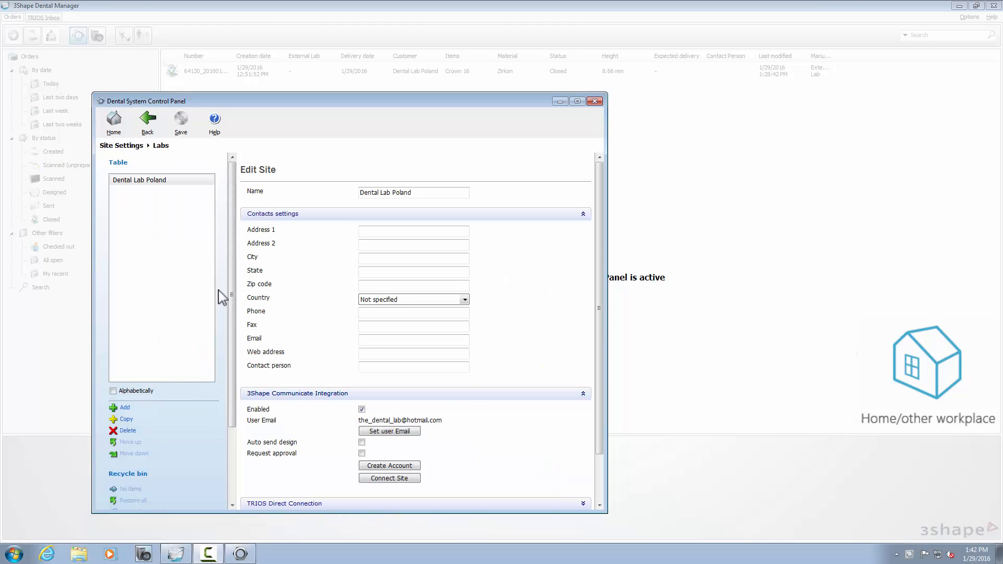
pyautogui.click(113, 122)
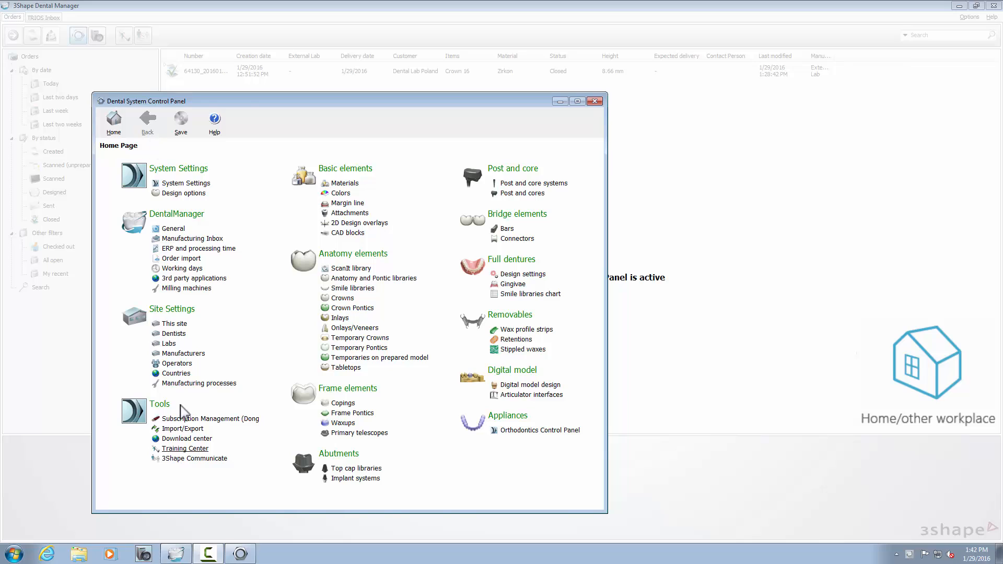
pyautogui.click(195, 458)
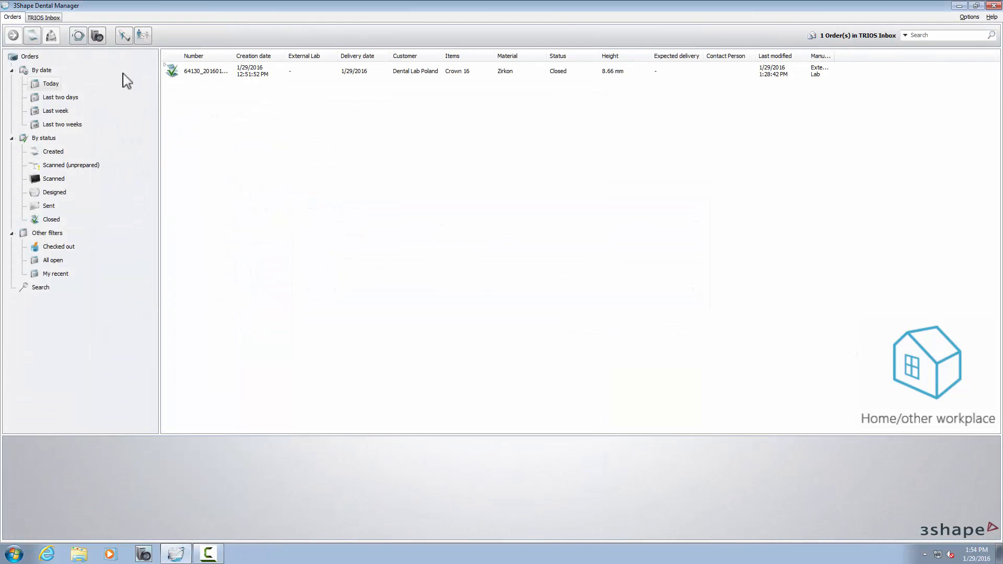
# - Accept Paxton's bridge 21-23 order from the TRIOS Inbox and locate it in the Orders list
pyautogui.click(43, 17)
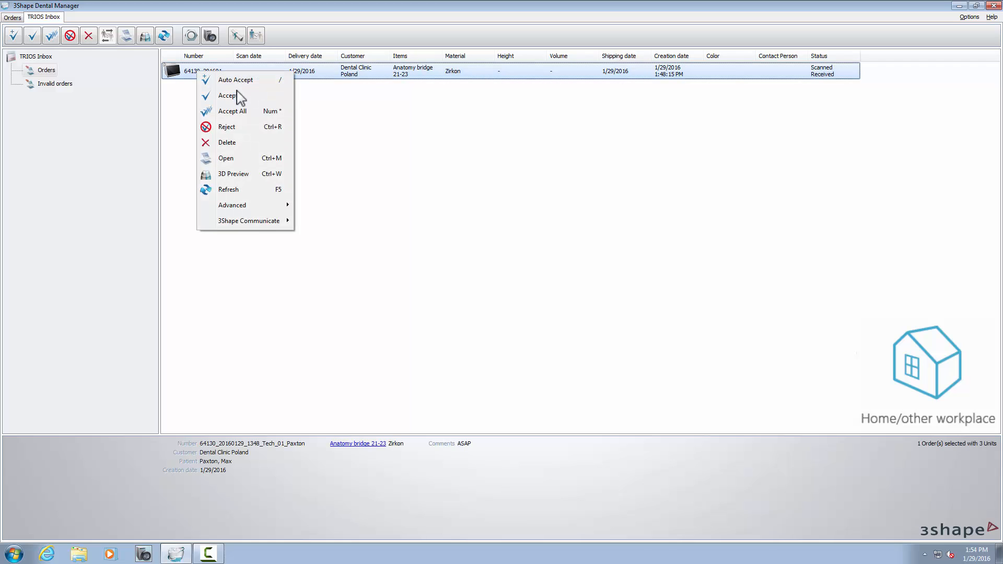
pyautogui.click(228, 95)
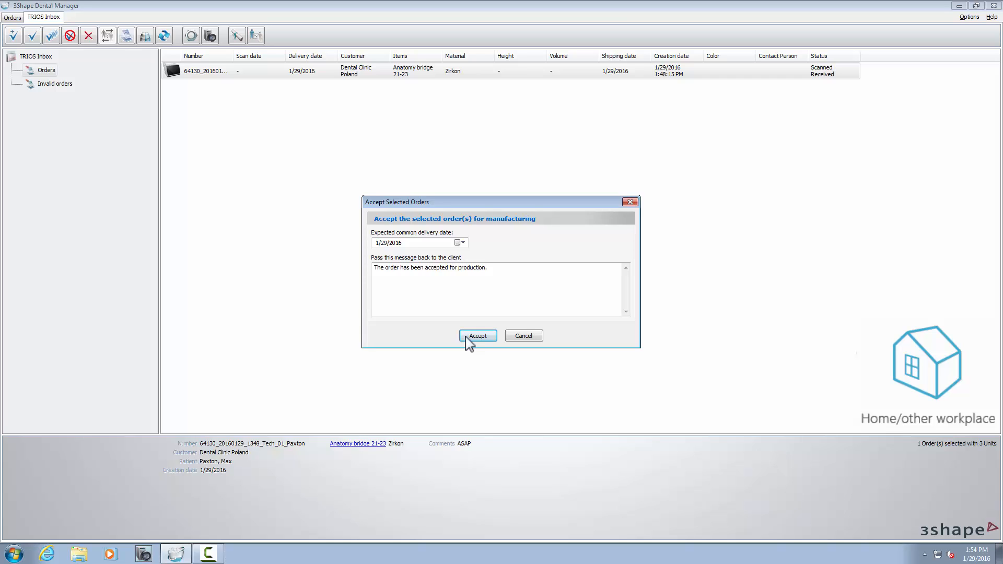
pyautogui.click(477, 336)
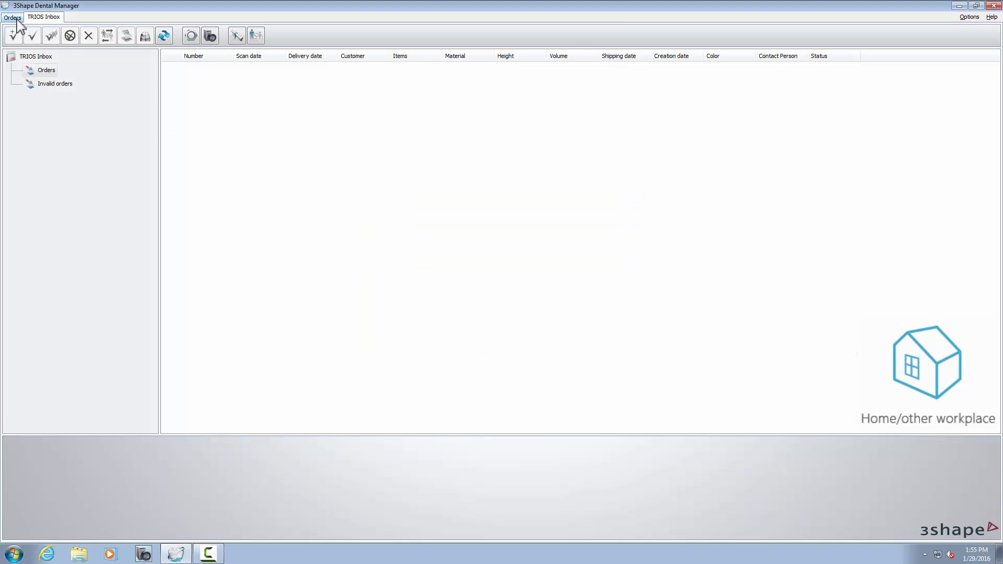
pyautogui.click(11, 17)
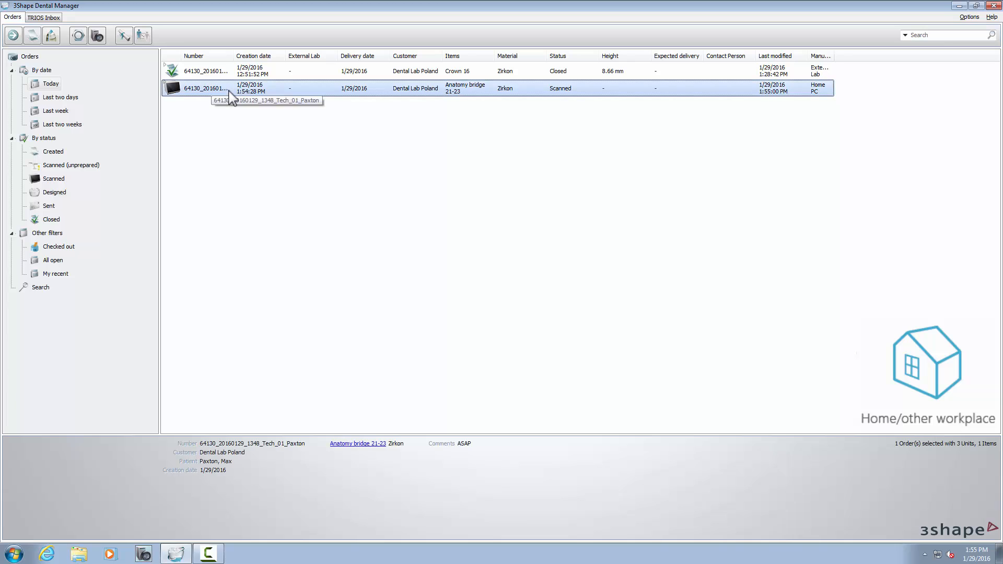
pyautogui.rightClick(231, 88)
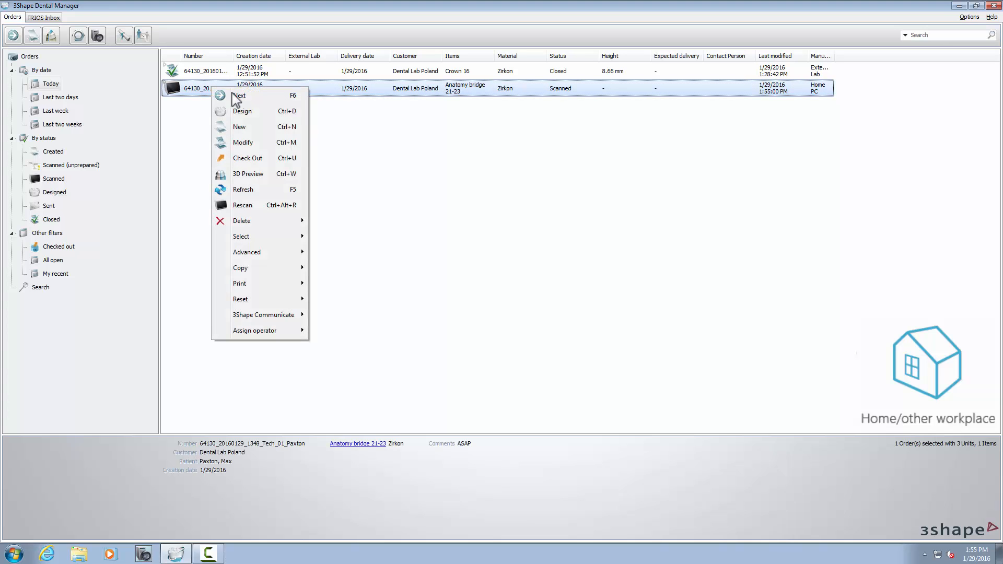
pyautogui.moveTo(262, 110)
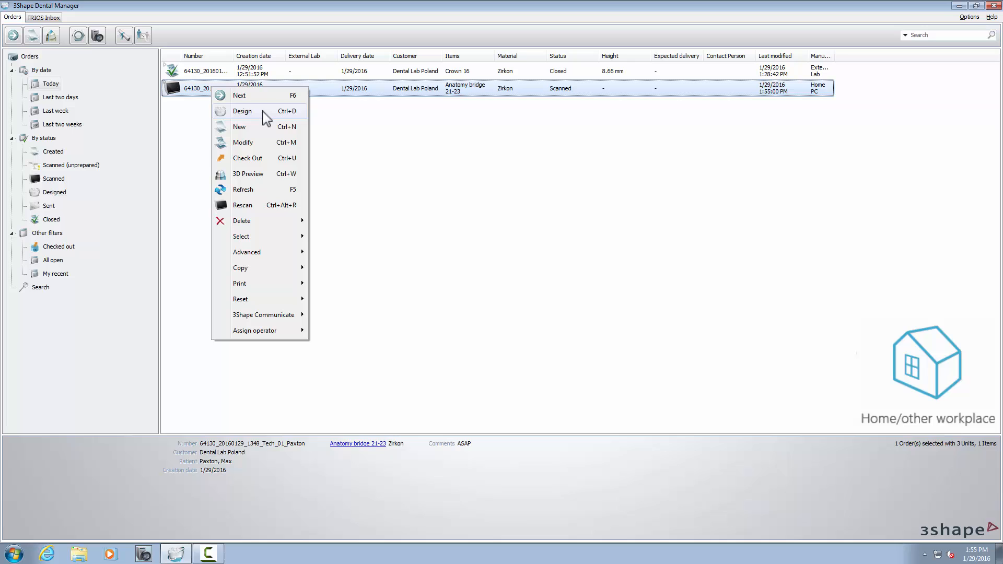